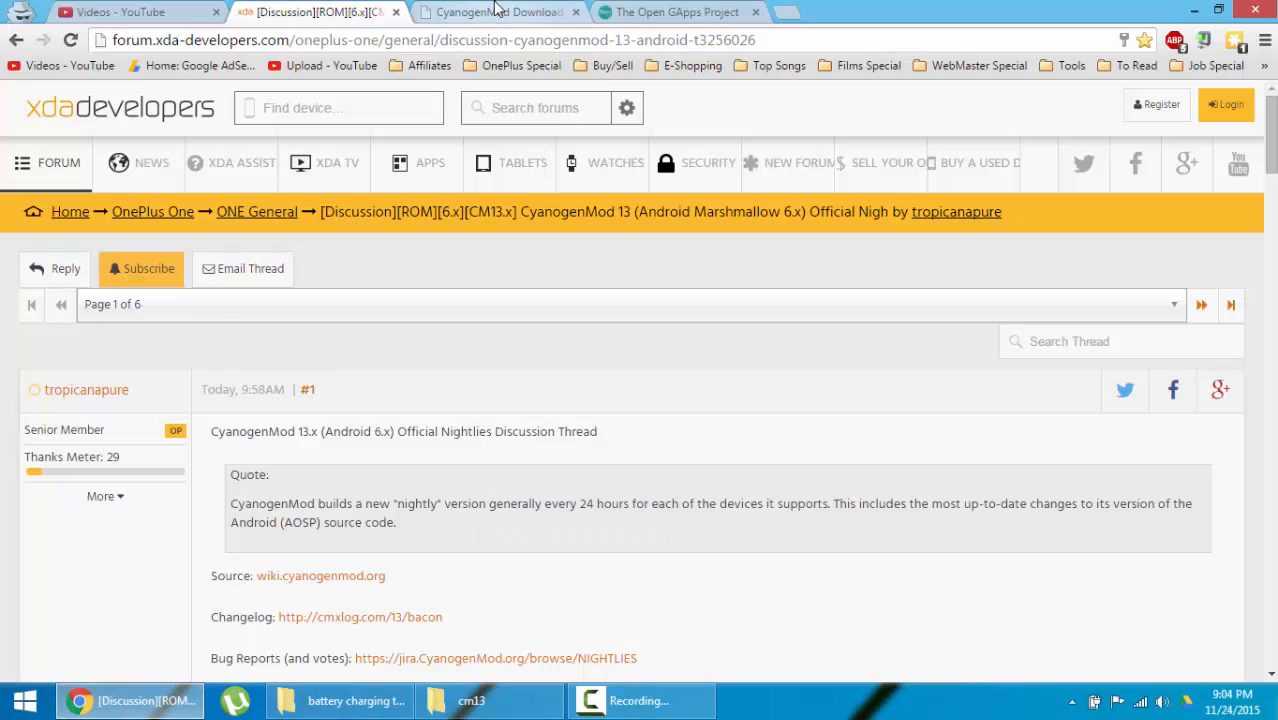
{"action": "mouse_move", "coordinate": [505, 283]}
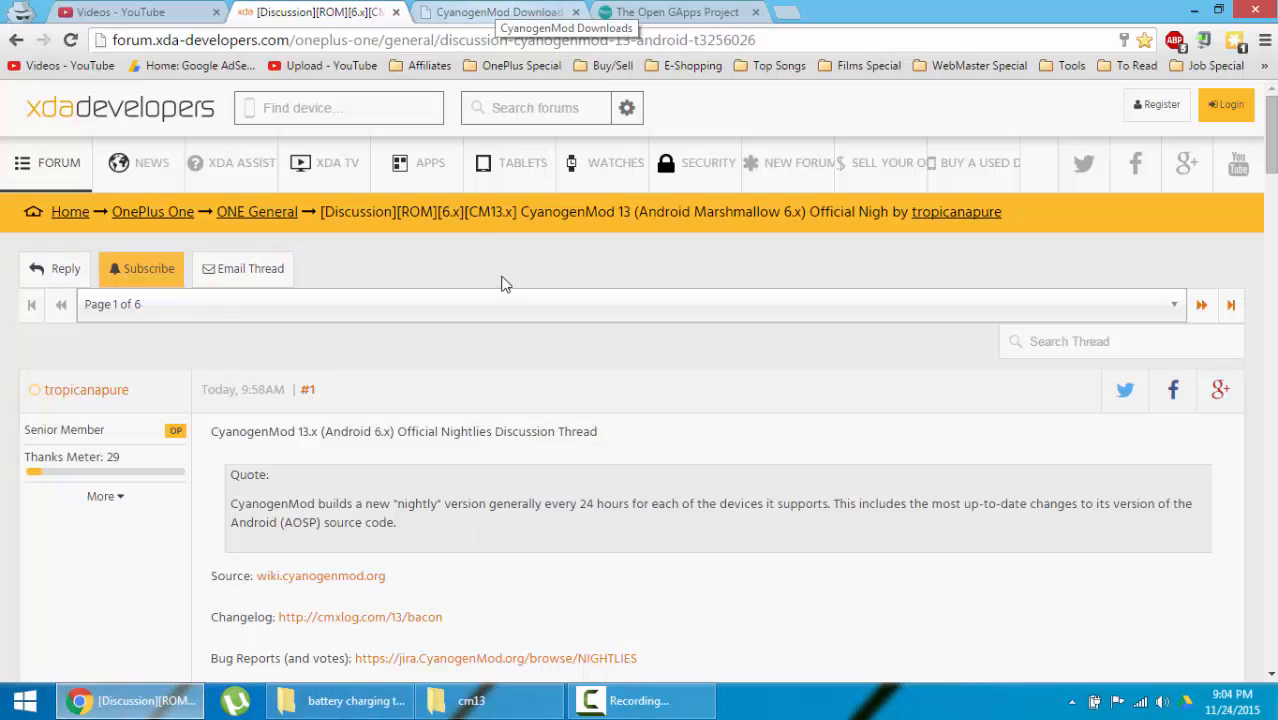
Bring up the bacon downloads page, with cm-13.0-20151124-NIGHTLY-bacon.zip listed first
{"action": "left_click", "coordinate": [490, 12]}
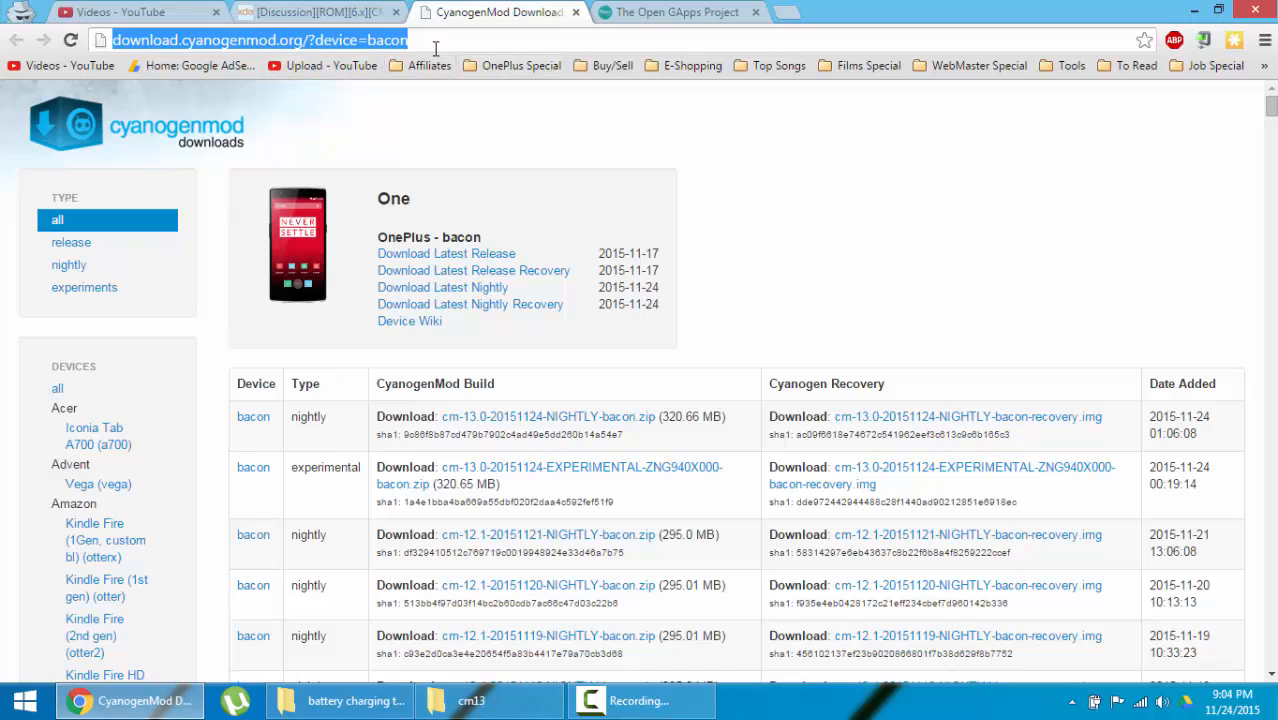
{"action": "mouse_move", "coordinate": [407, 65]}
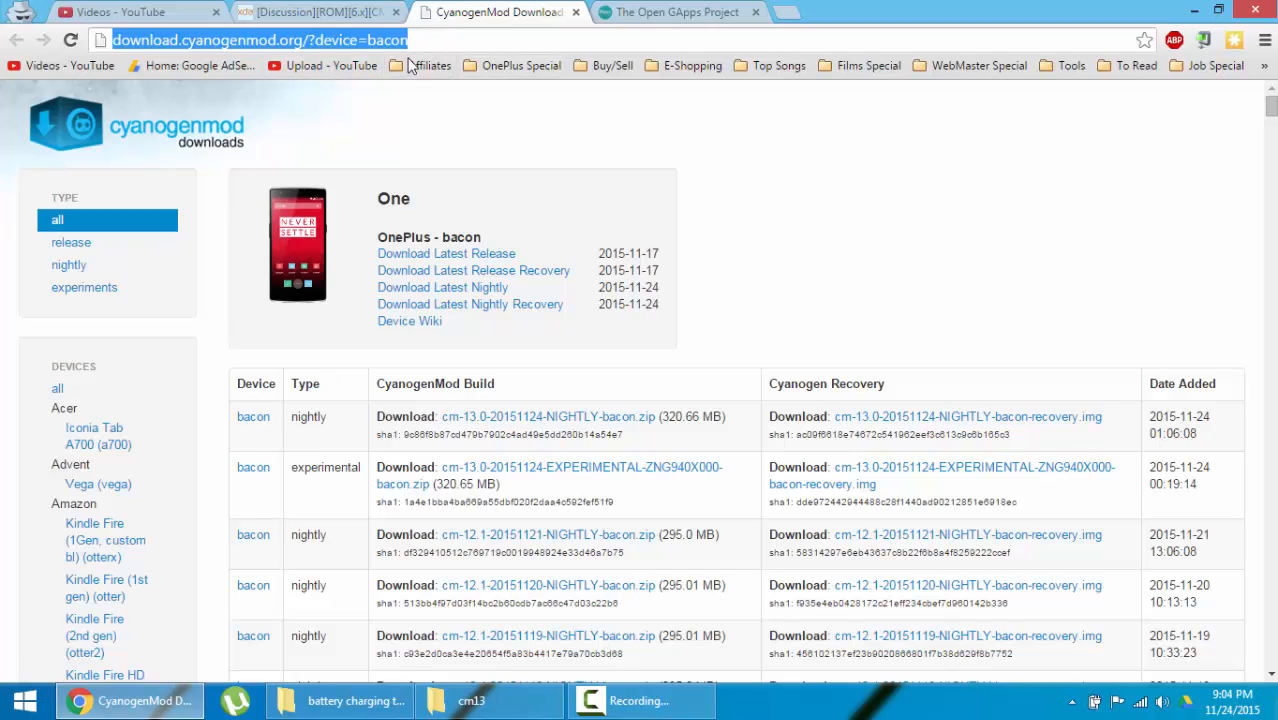
{"action": "mouse_move", "coordinate": [325, 425]}
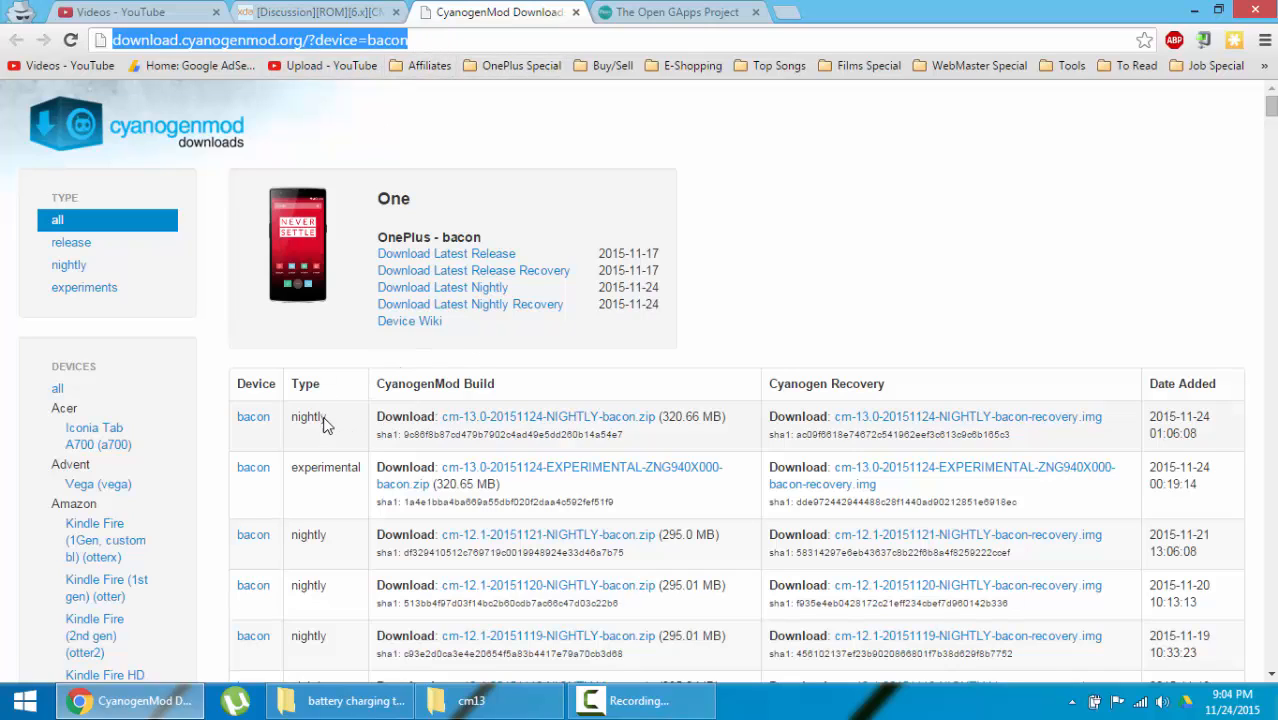
{"action": "double_click", "coordinate": [325, 467]}
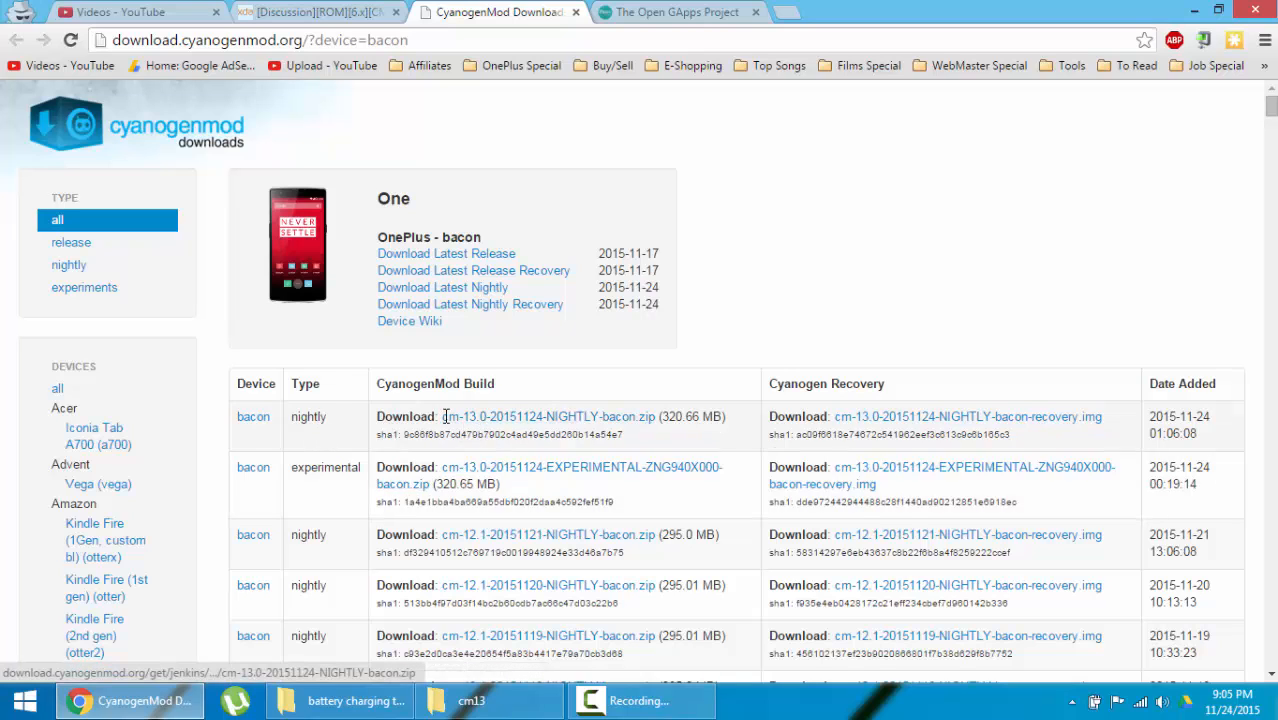
{"action": "mouse_move", "coordinate": [651, 405]}
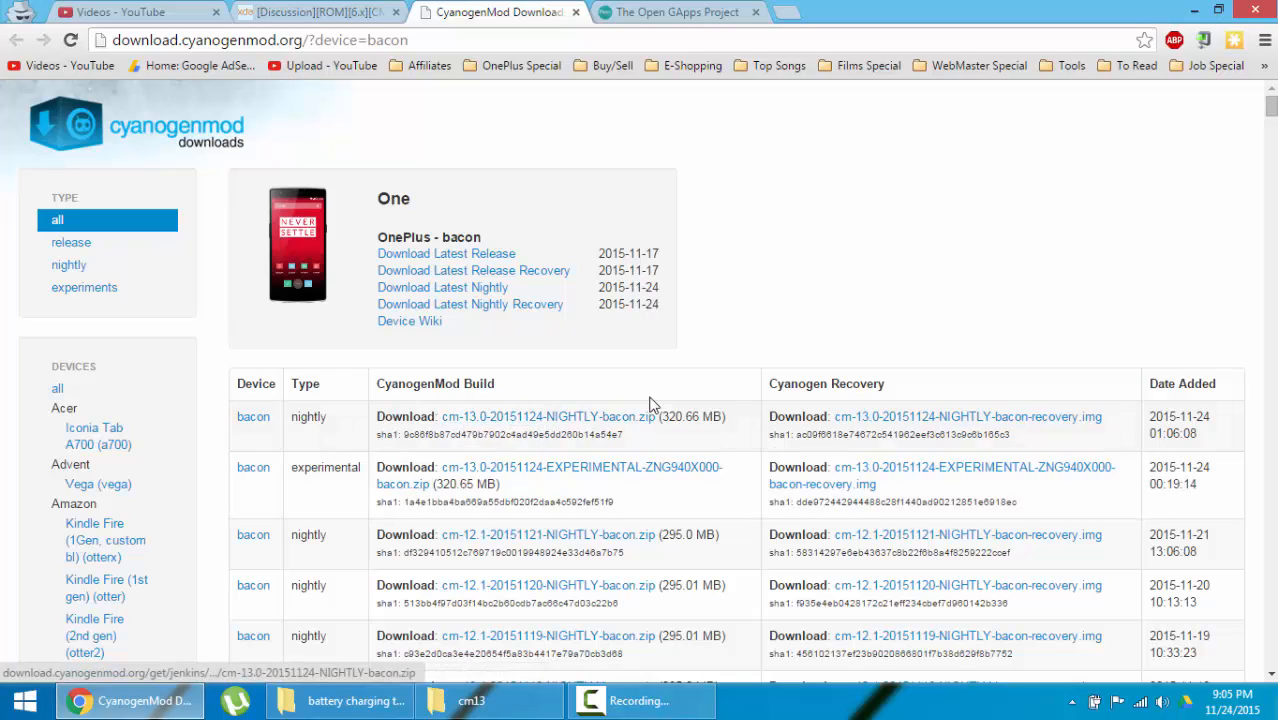
{"action": "mouse_move", "coordinate": [555, 413]}
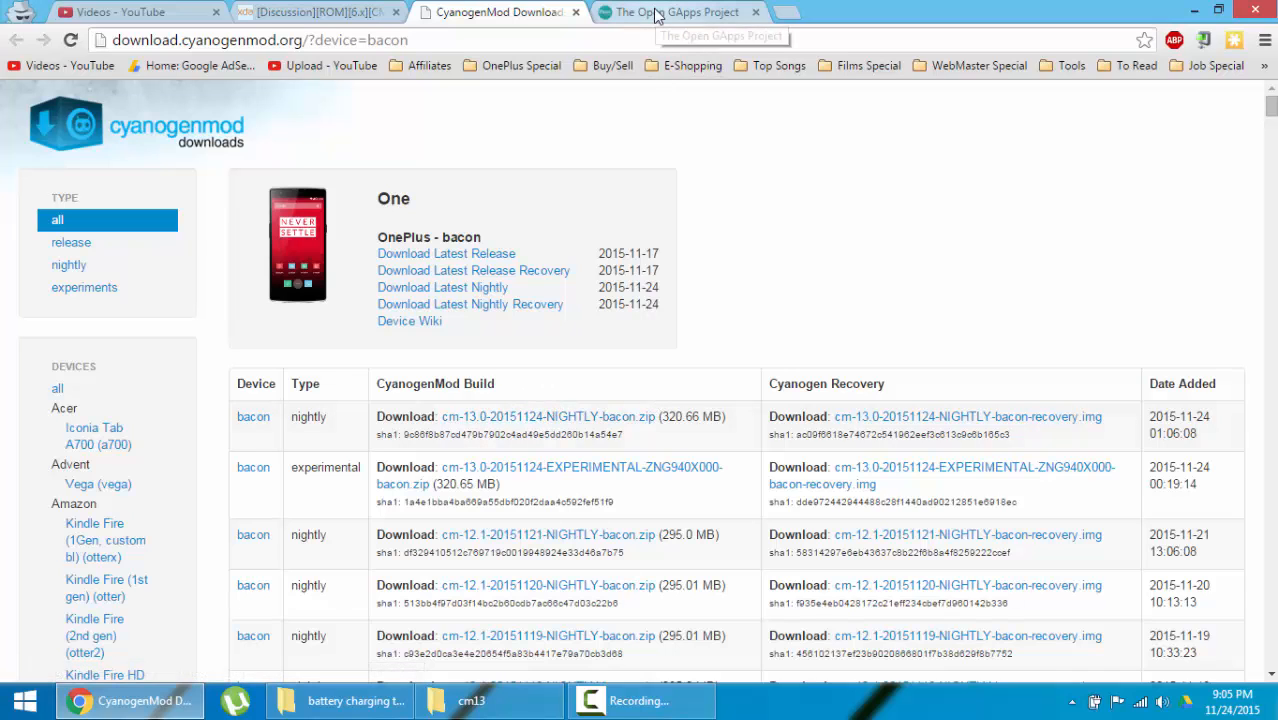
Select ARM, Android 6.0 and the nano variant on Open GApps
{"action": "left_click", "coordinate": [678, 12]}
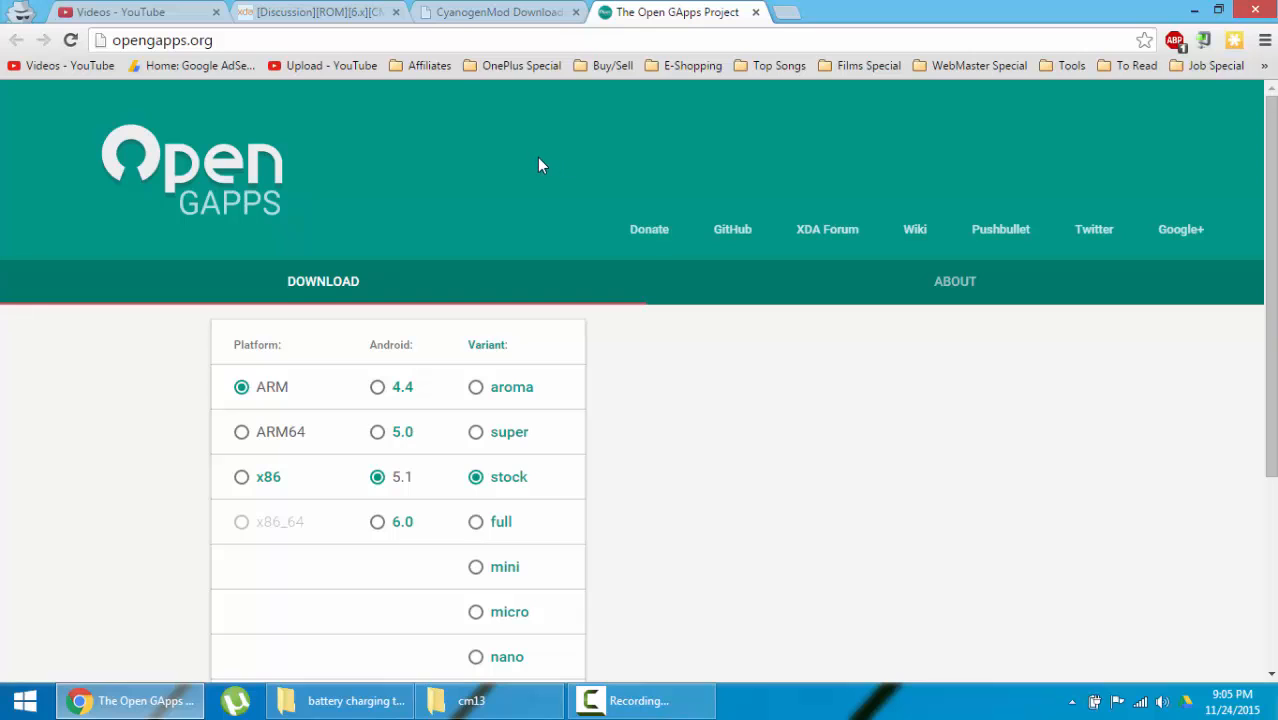
{"action": "scroll", "scroll_direction": "down", "scroll_amount": 3}
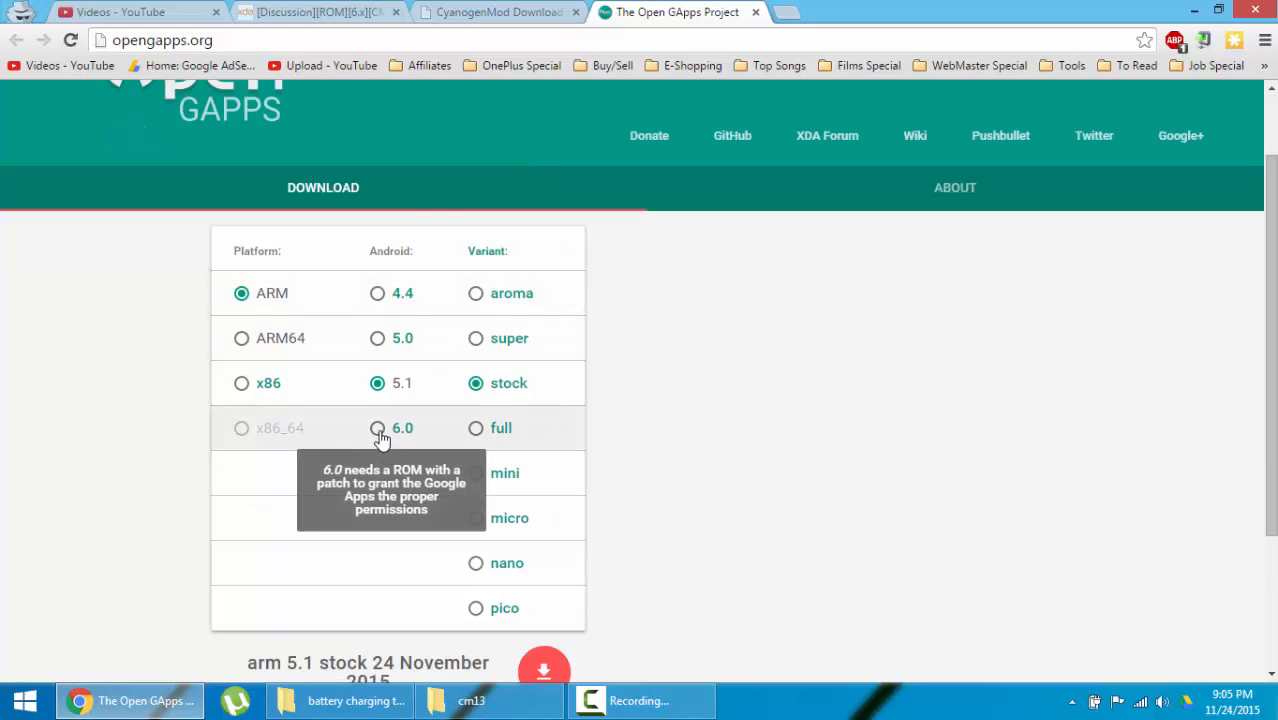
{"action": "left_click", "coordinate": [377, 428]}
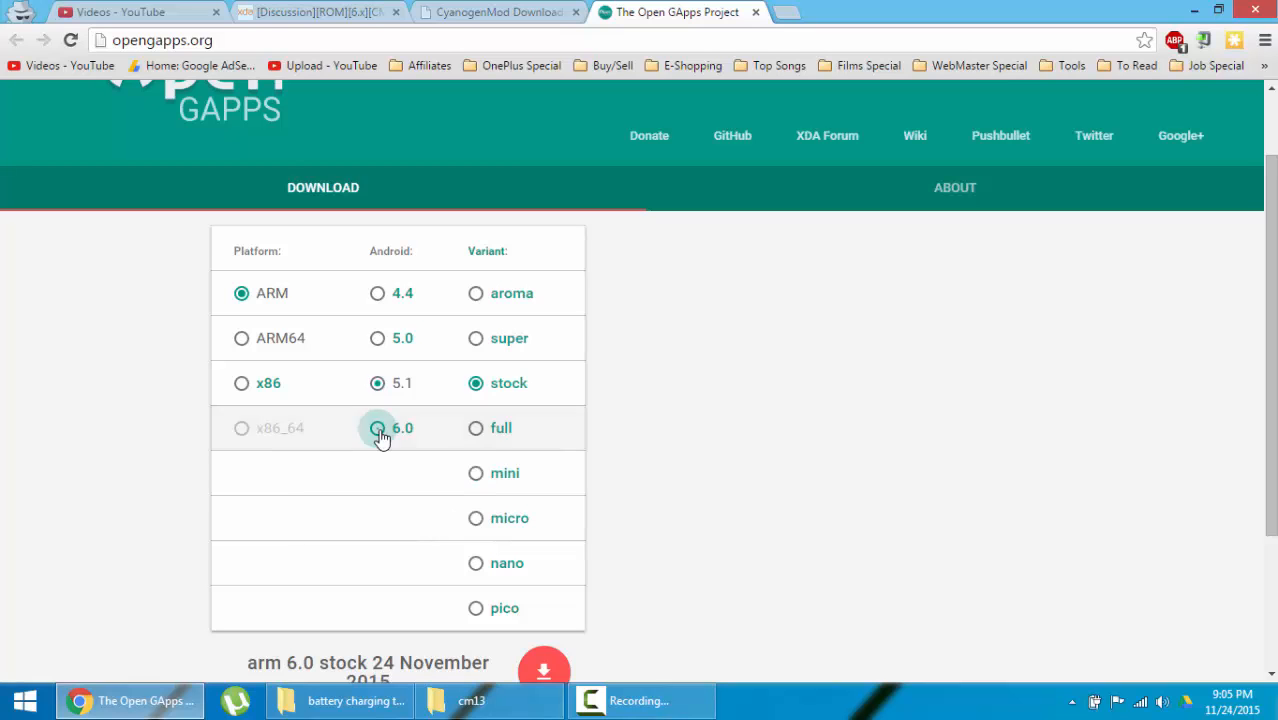
{"action": "left_click", "coordinate": [377, 428]}
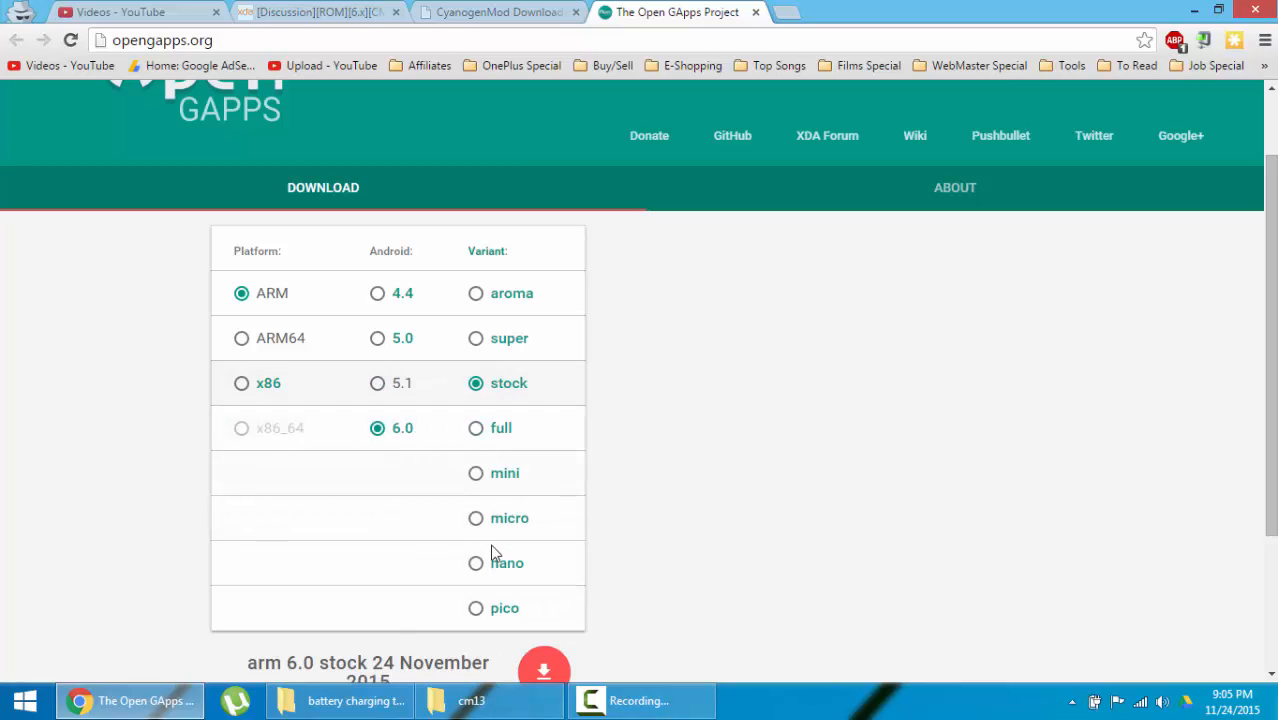
{"action": "mouse_move", "coordinate": [504, 608]}
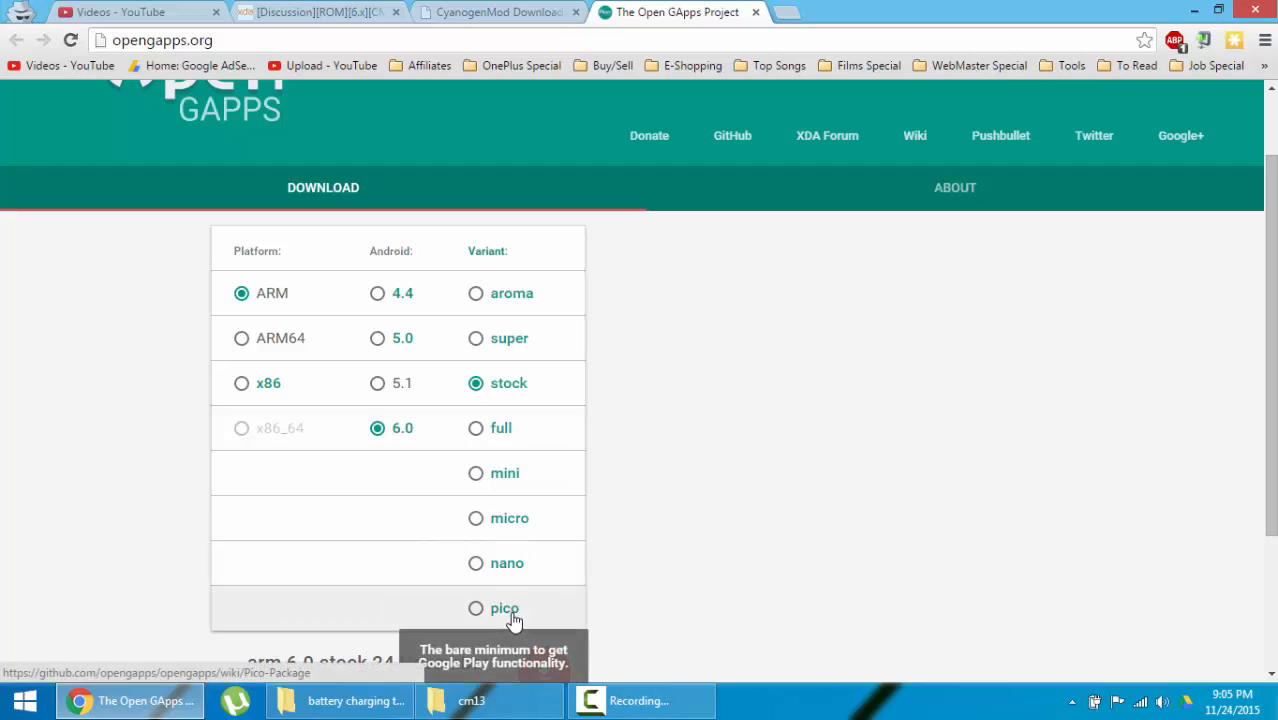
{"action": "left_click", "coordinate": [473, 563]}
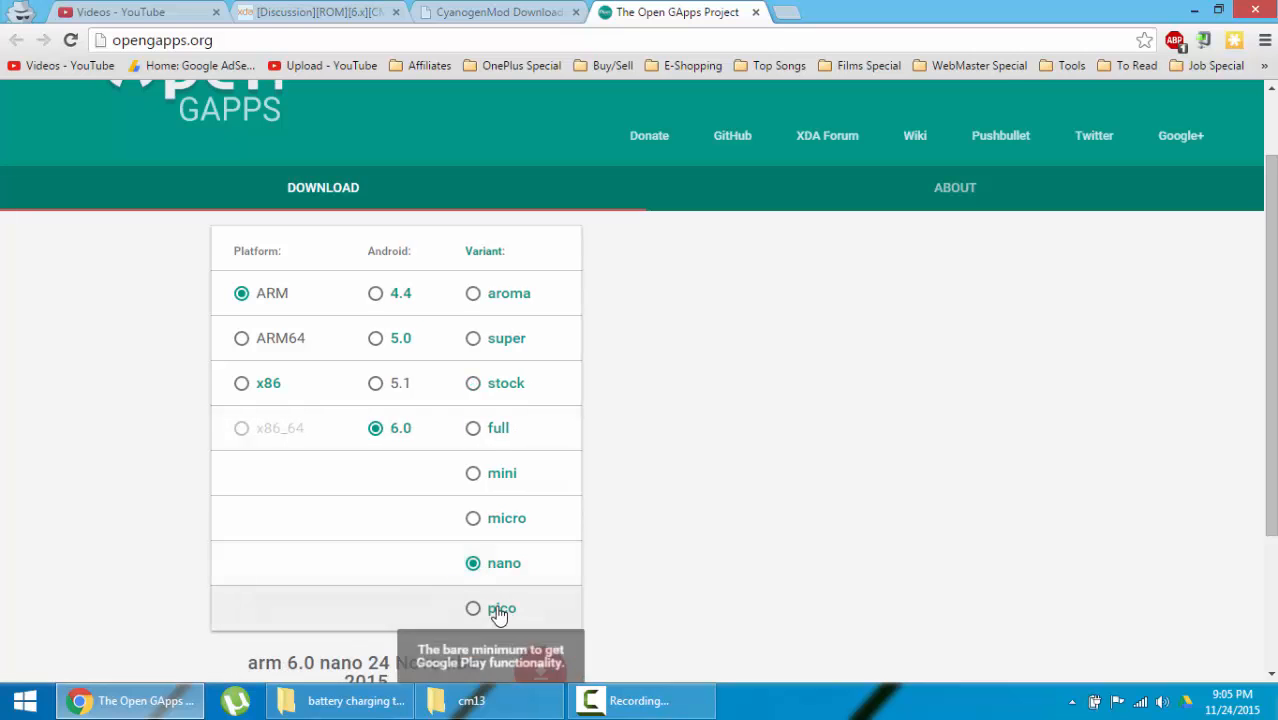
{"action": "scroll", "scroll_direction": "down", "scroll_amount": 3}
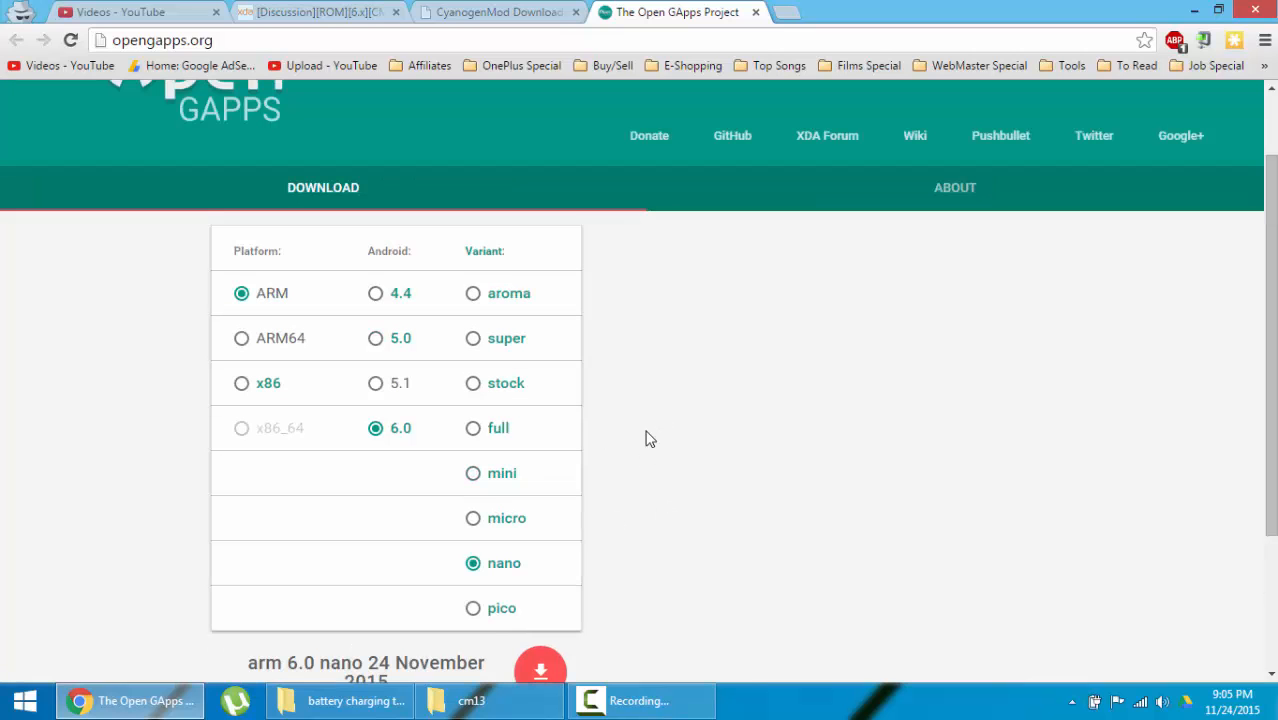
{"action": "mouse_move", "coordinate": [489, 700]}
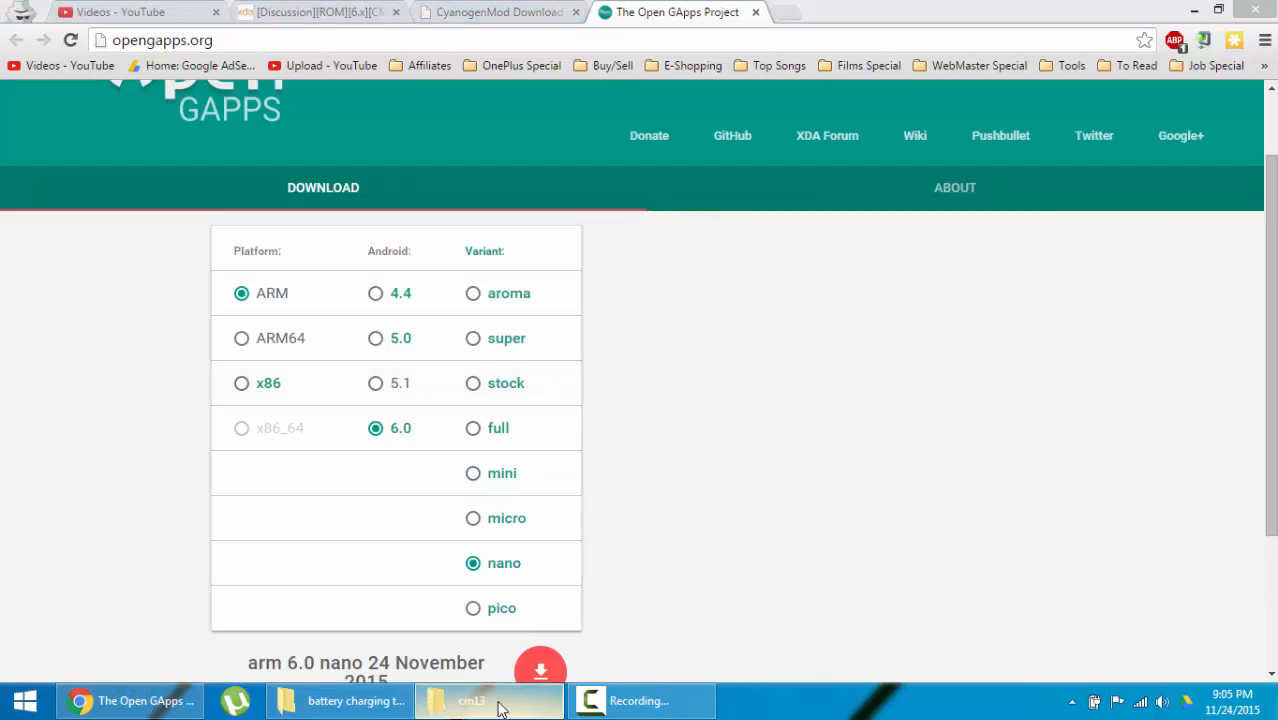
Show the cm13 folder holding the CM13 nightly bacon zip and open_gapps-arm-6.0-nano zip
{"action": "left_click", "coordinate": [488, 700]}
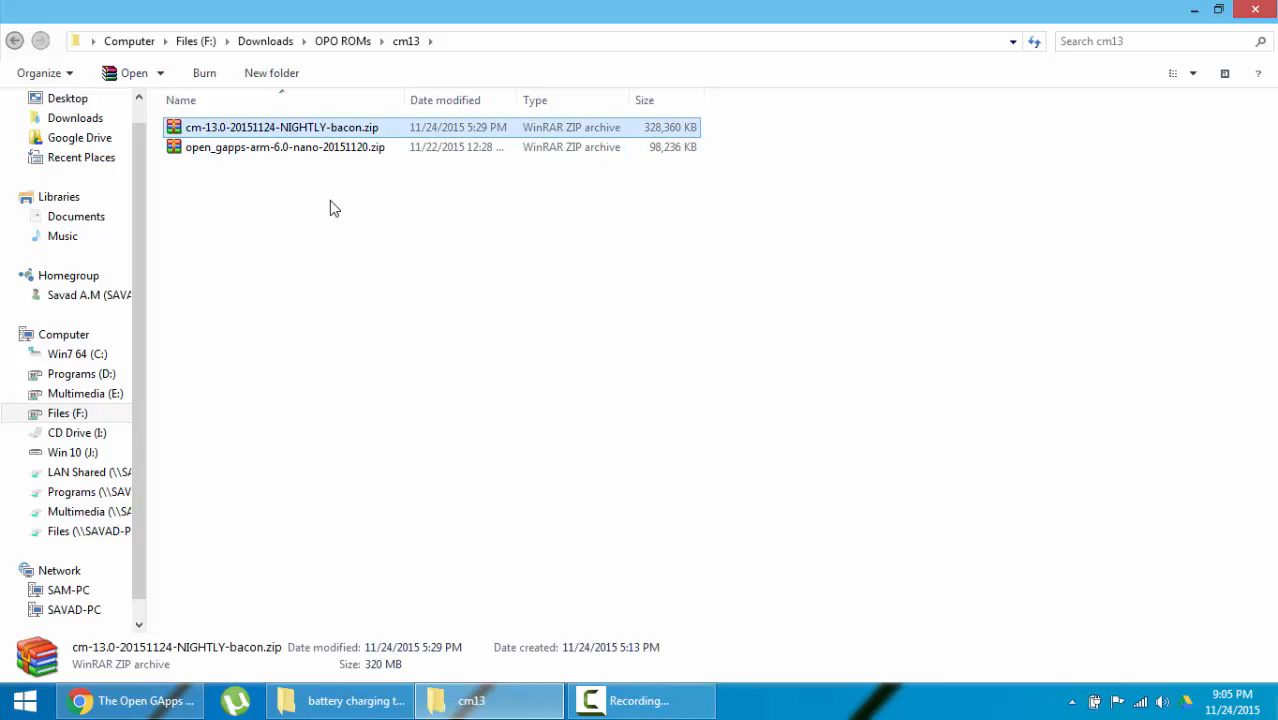
{"action": "left_click", "coordinate": [335, 207]}
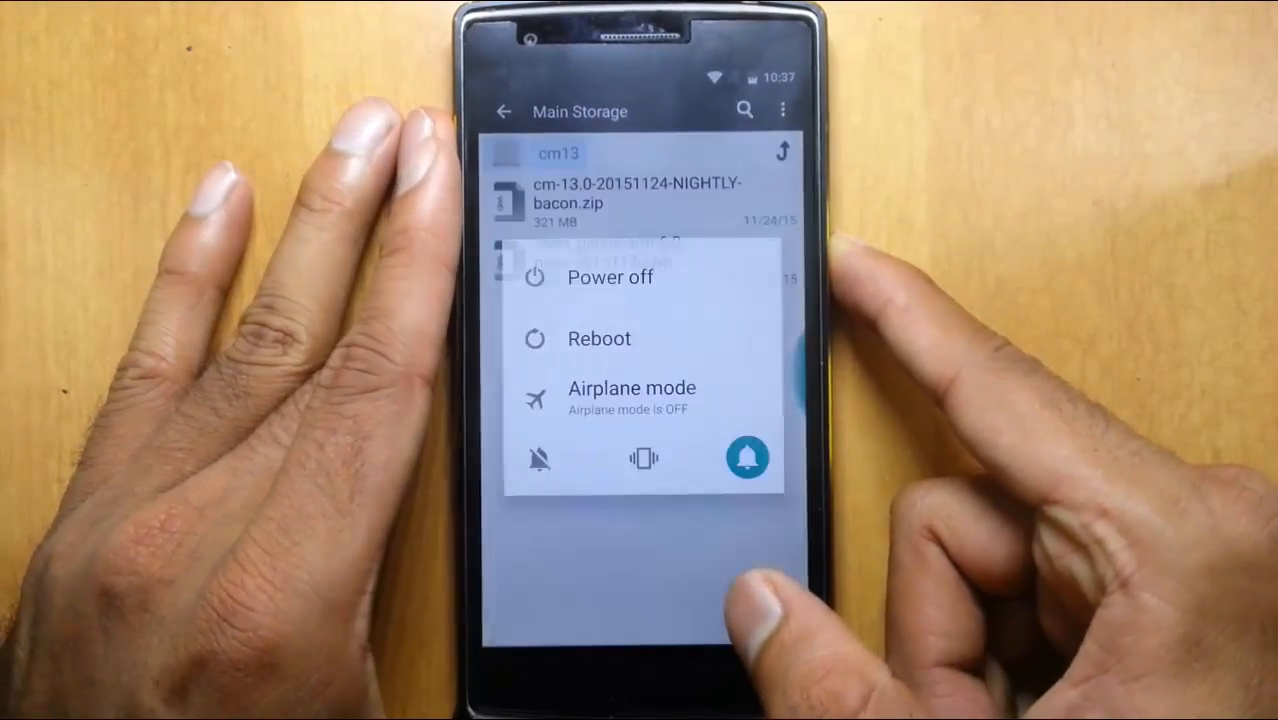
Reboot the phone from the power menu
{"action": "left_click", "coordinate": [609, 277]}
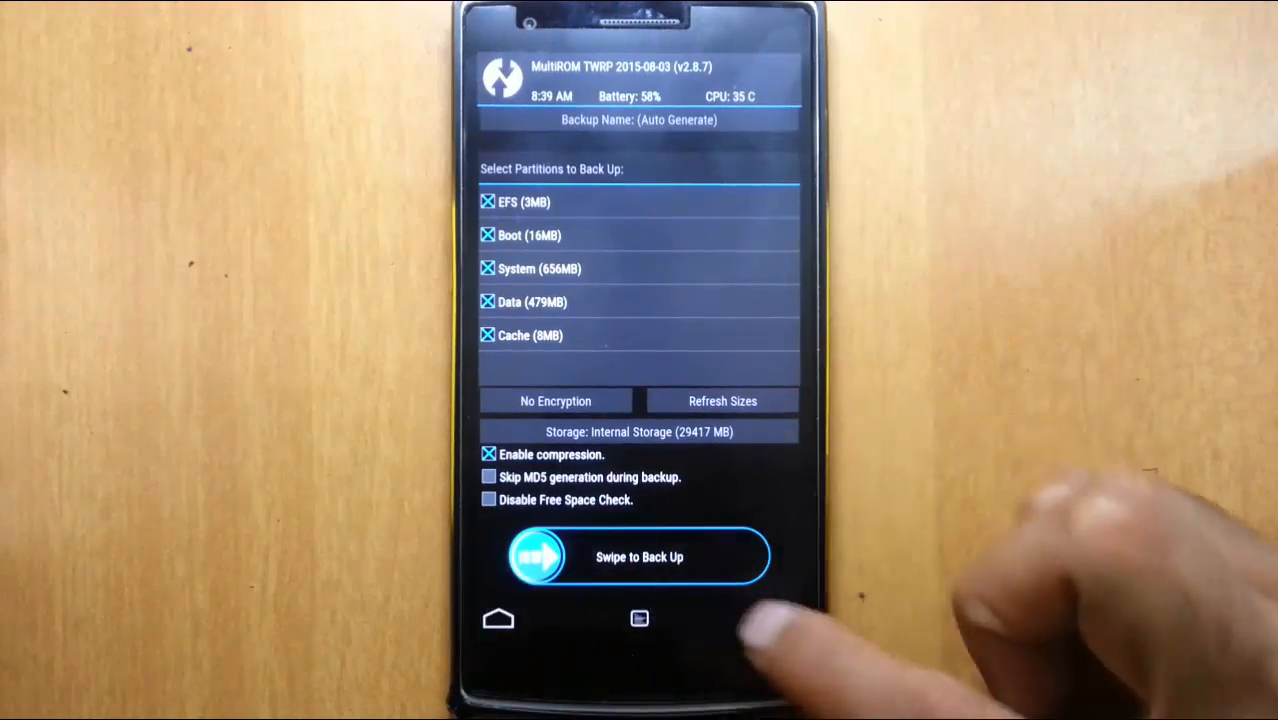
Factory reset the phone from TWRP's Wipe screen and return to the main menu
{"action": "left_click", "coordinate": [778, 618]}
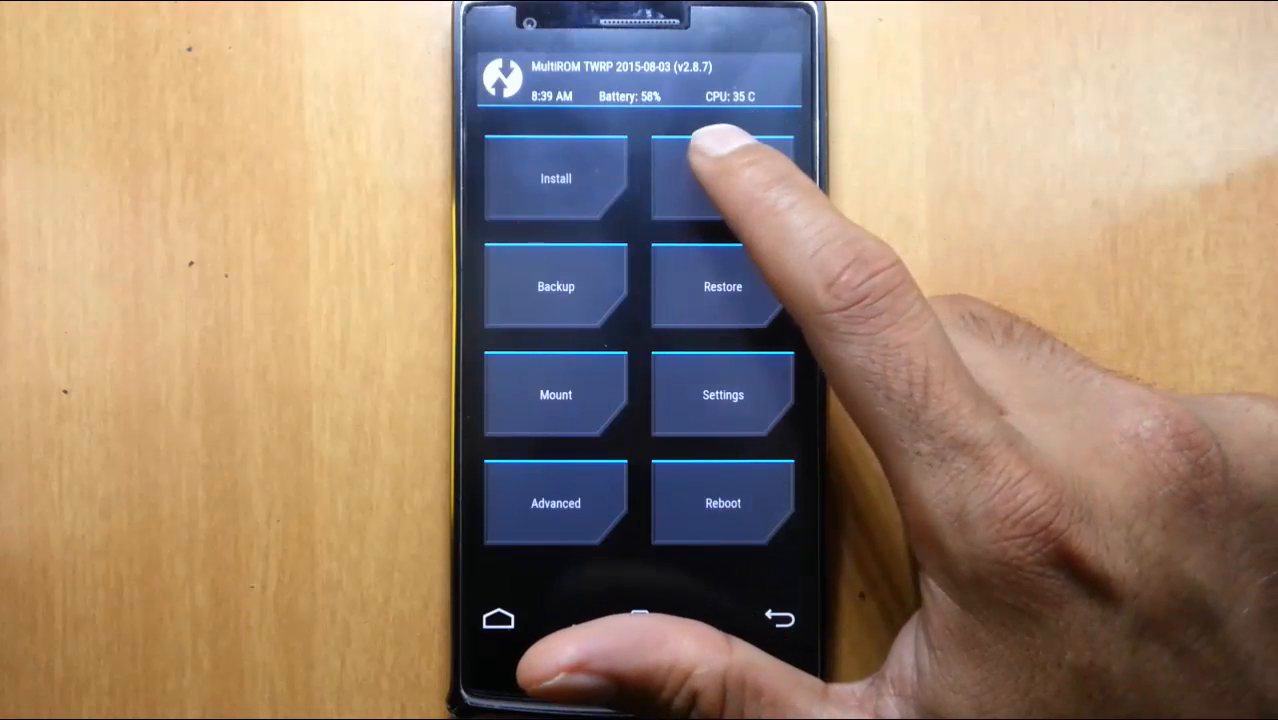
{"action": "left_click", "coordinate": [722, 178]}
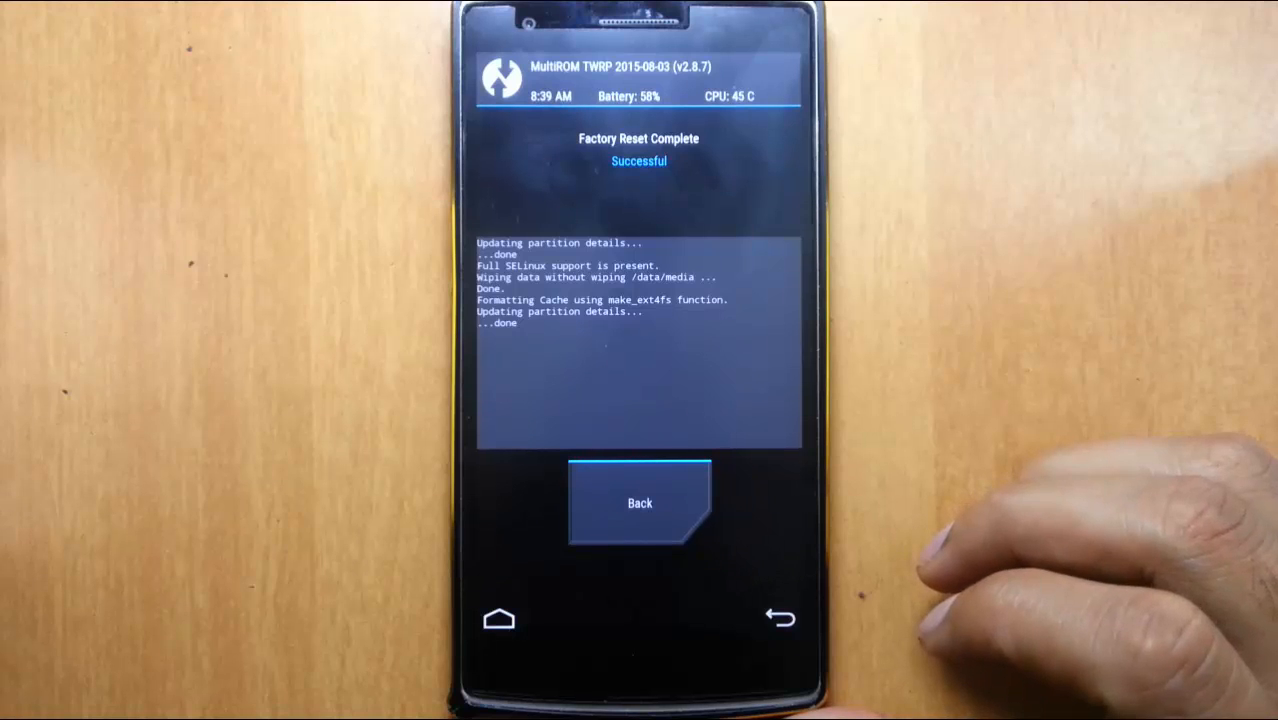
{"action": "left_click", "coordinate": [639, 503]}
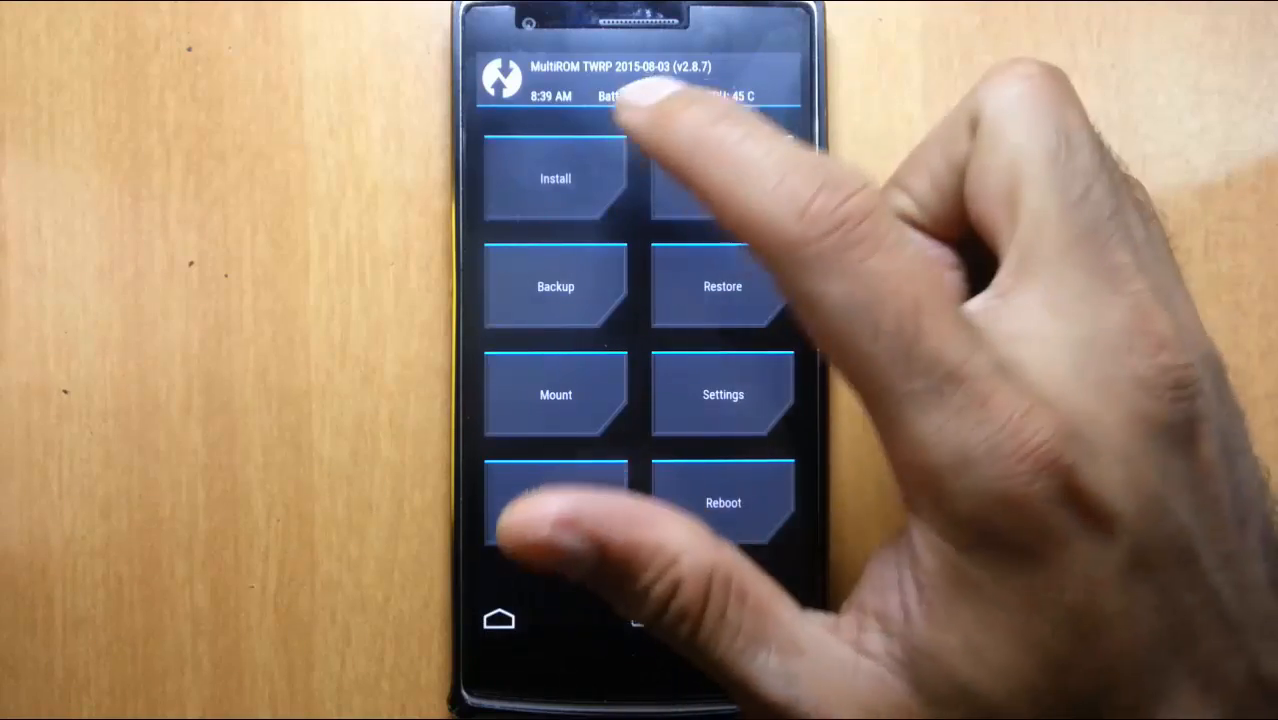
Flash the CM13 nightly and open_gapps arm 6.0 nano zips from /sdcard/cm13
{"action": "left_click", "coordinate": [555, 178]}
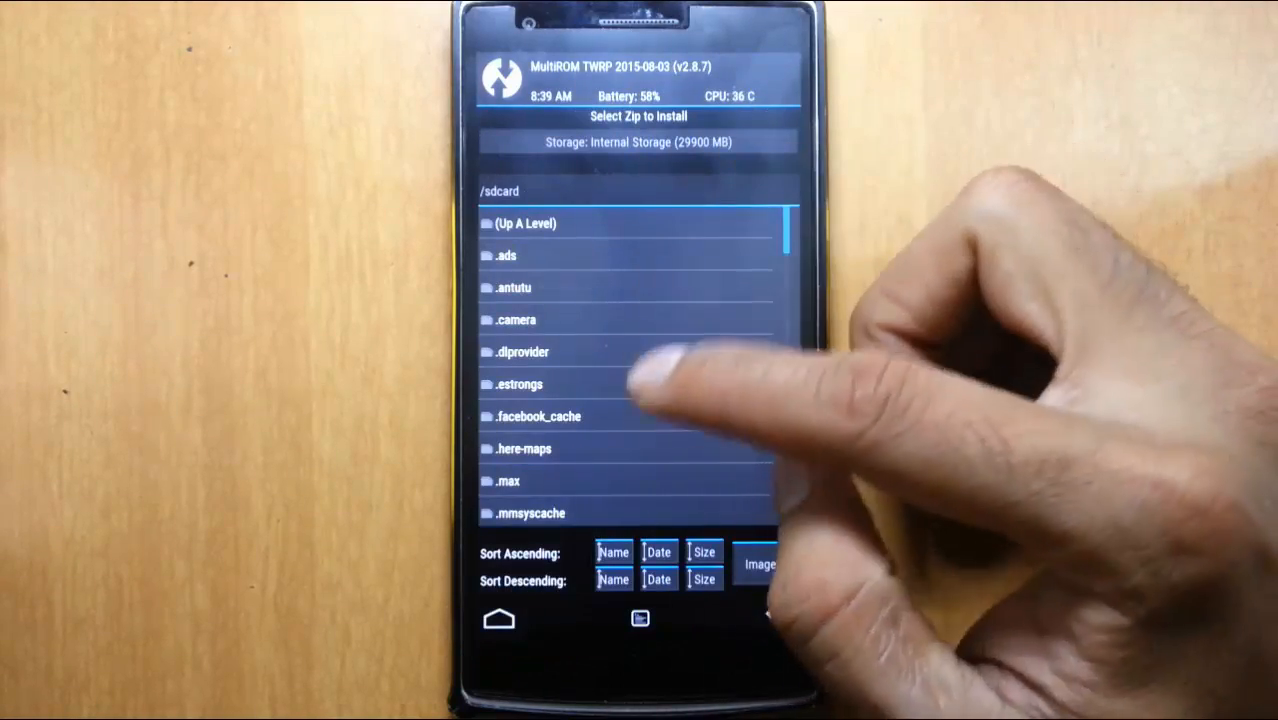
{"action": "scroll", "scroll_direction": "down", "scroll_amount": 3}
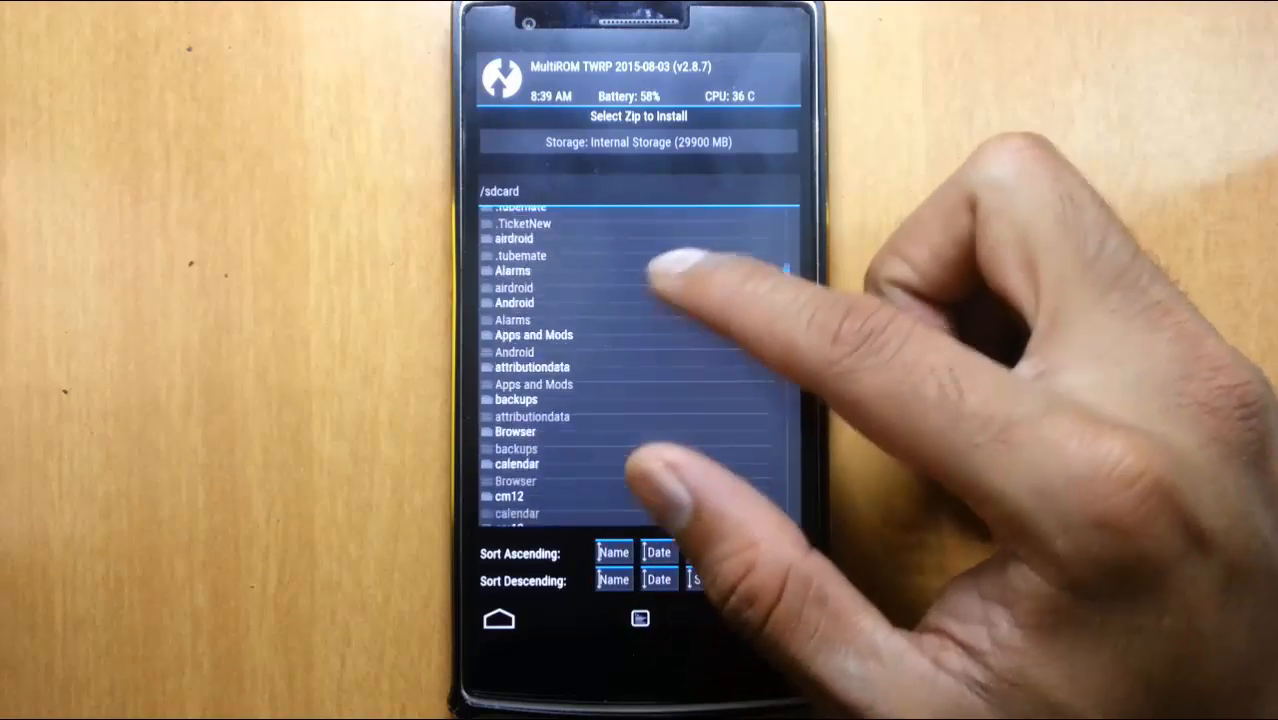
{"action": "left_click", "coordinate": [509, 496]}
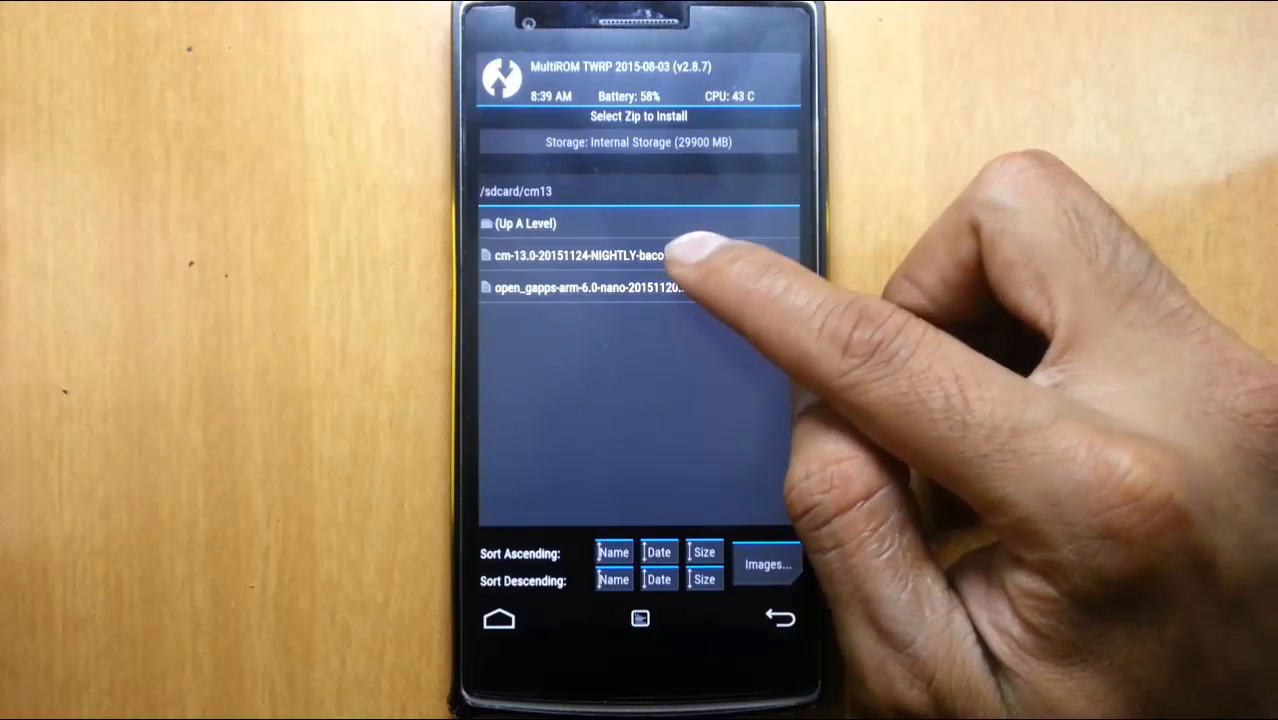
{"action": "left_click", "coordinate": [570, 256]}
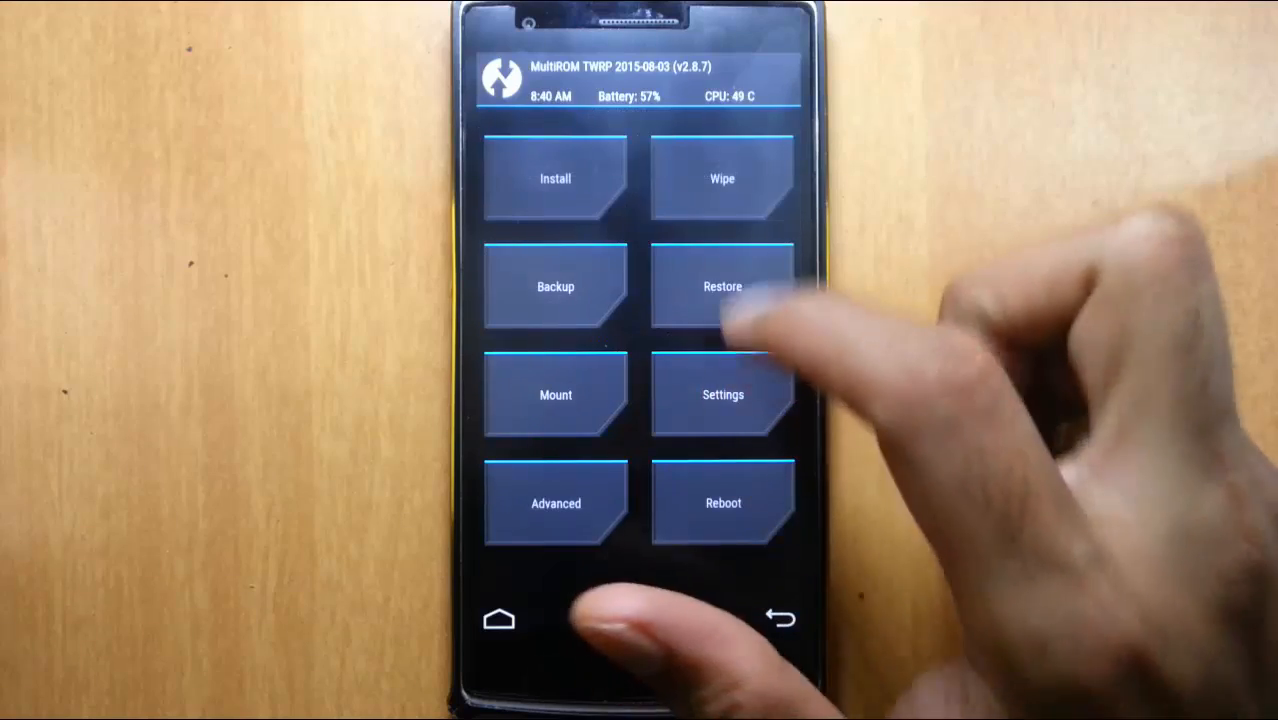
{"action": "left_click", "coordinate": [555, 178]}
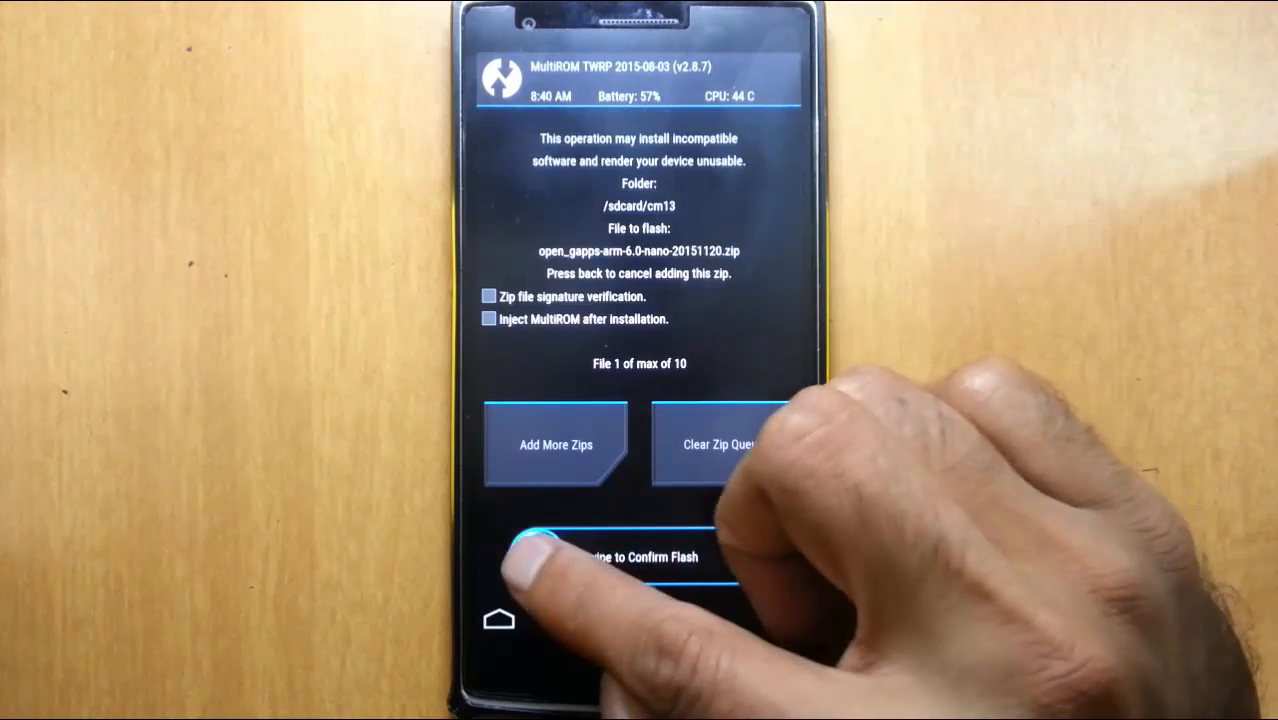
{"action": "left_click_drag", "start_coordinate": [540, 557], "coordinate": [730, 557]}
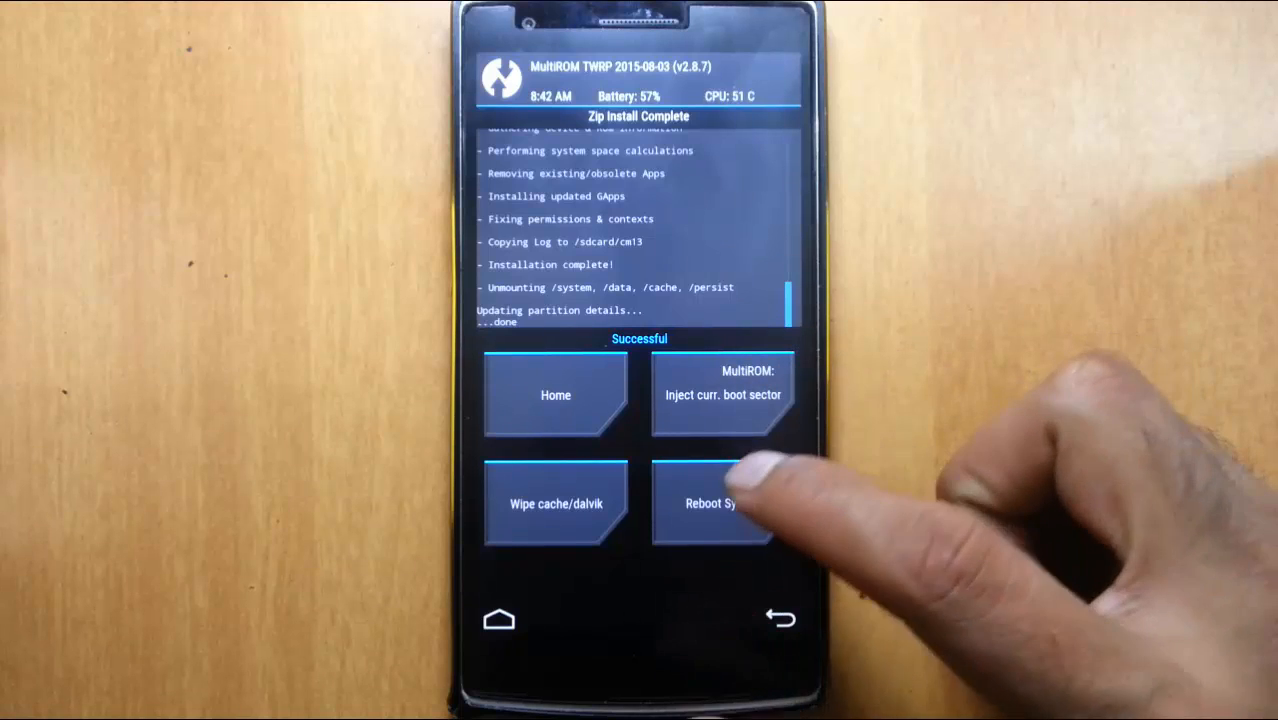
Reboot into the system and get through setup in English, skipping Wi-Fi
{"action": "left_click", "coordinate": [710, 503]}
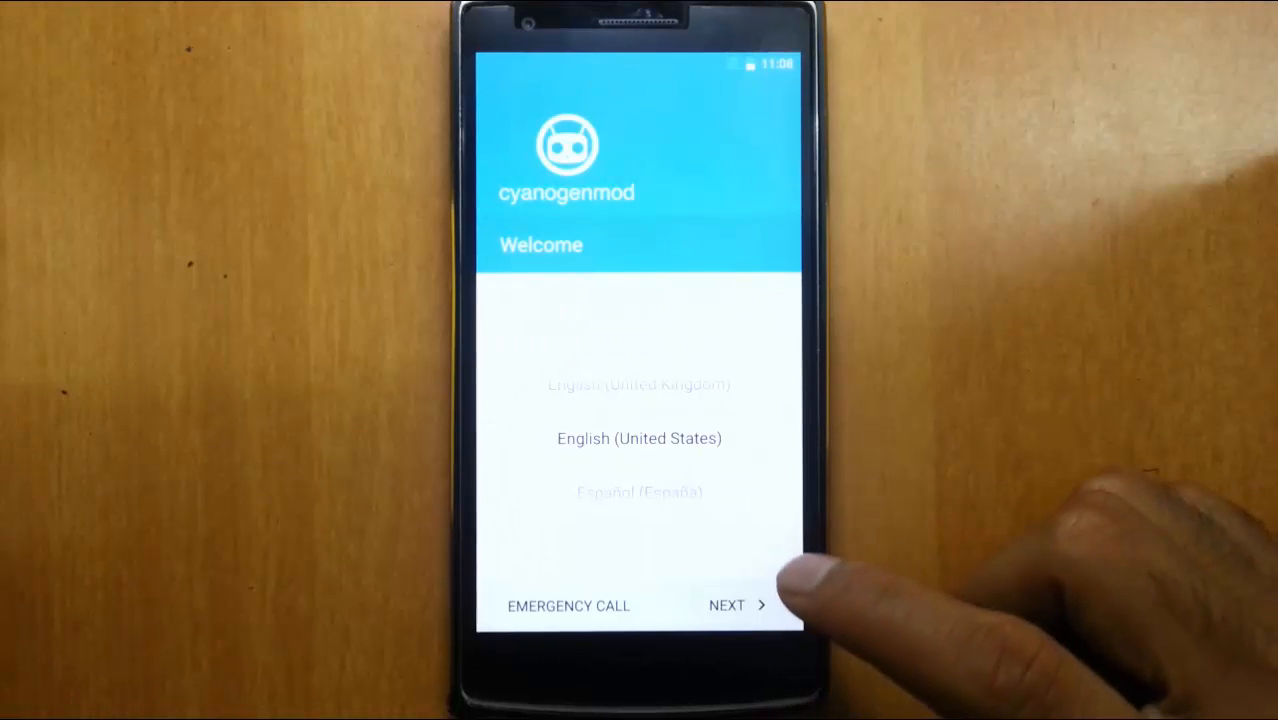
{"action": "left_click", "coordinate": [737, 605]}
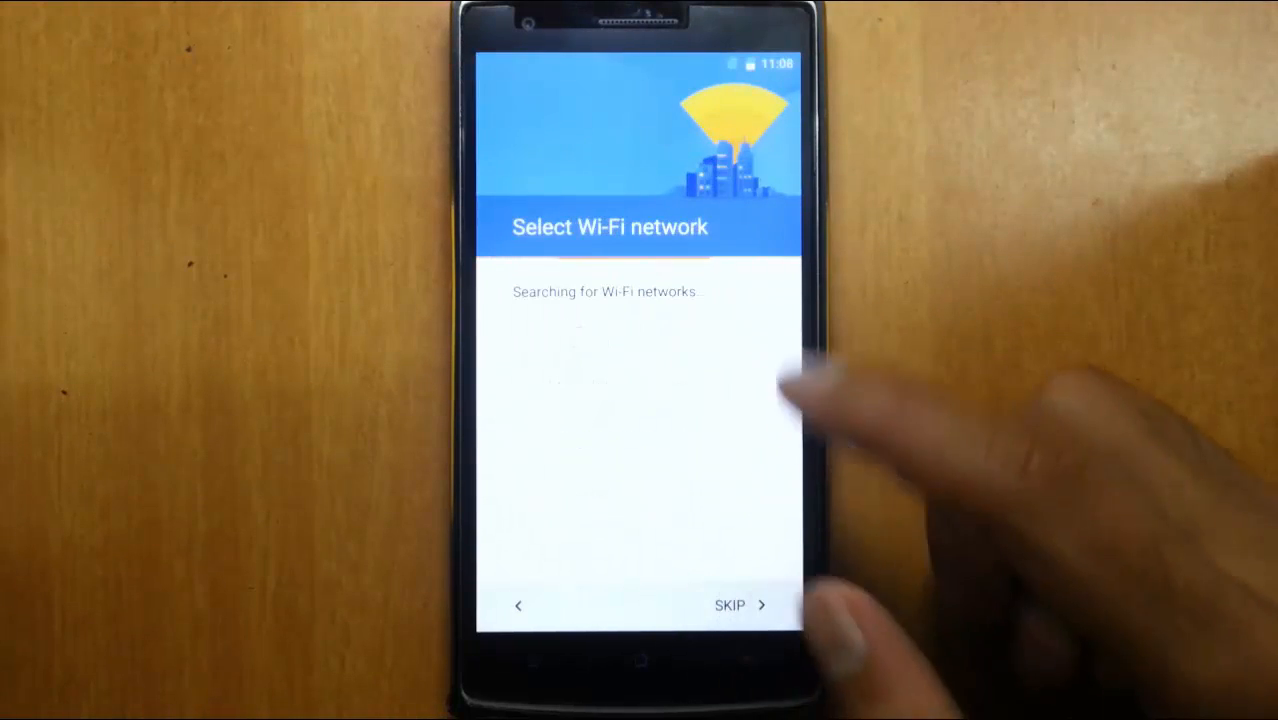
{"action": "left_click", "coordinate": [729, 604]}
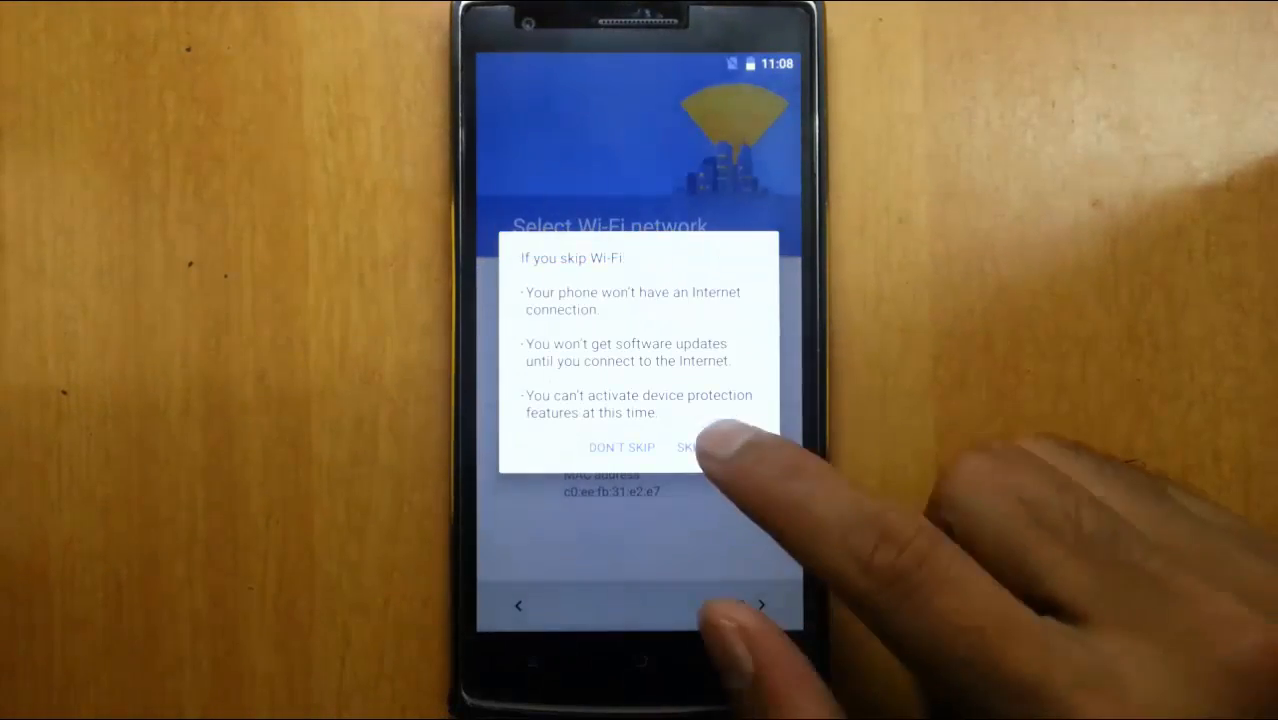
{"action": "left_click", "coordinate": [690, 447]}
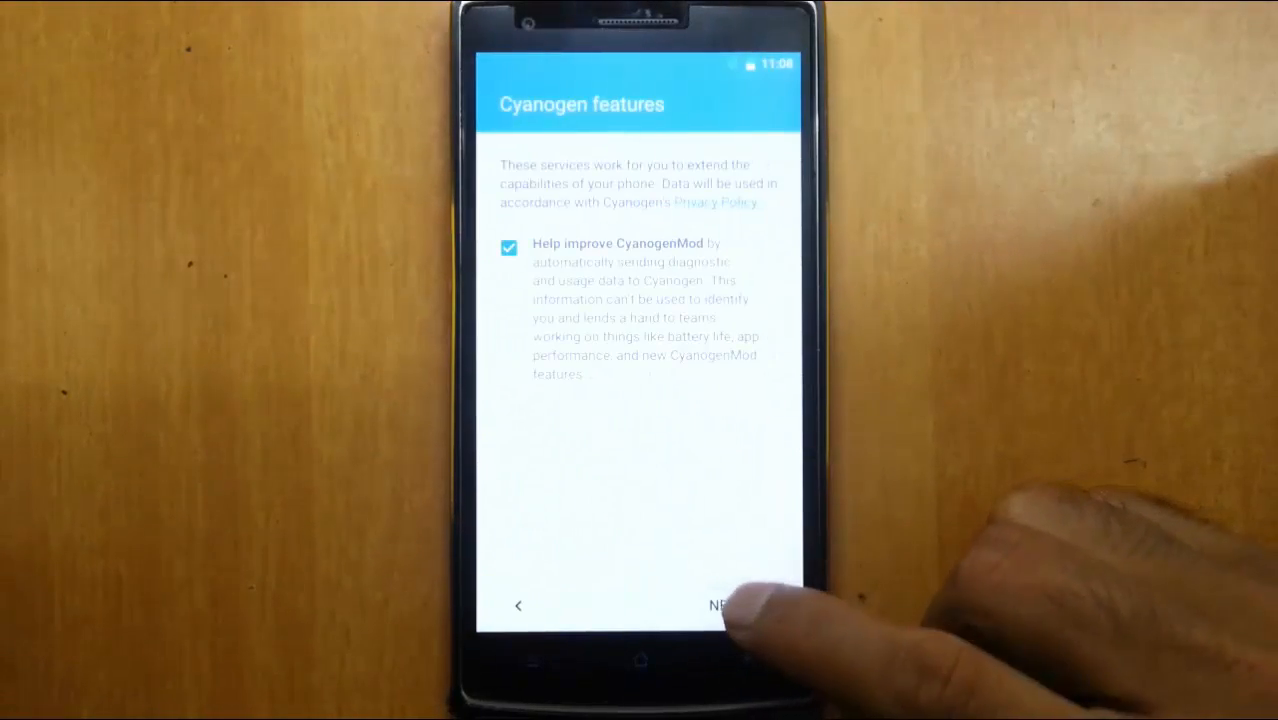
{"action": "left_click", "coordinate": [720, 605]}
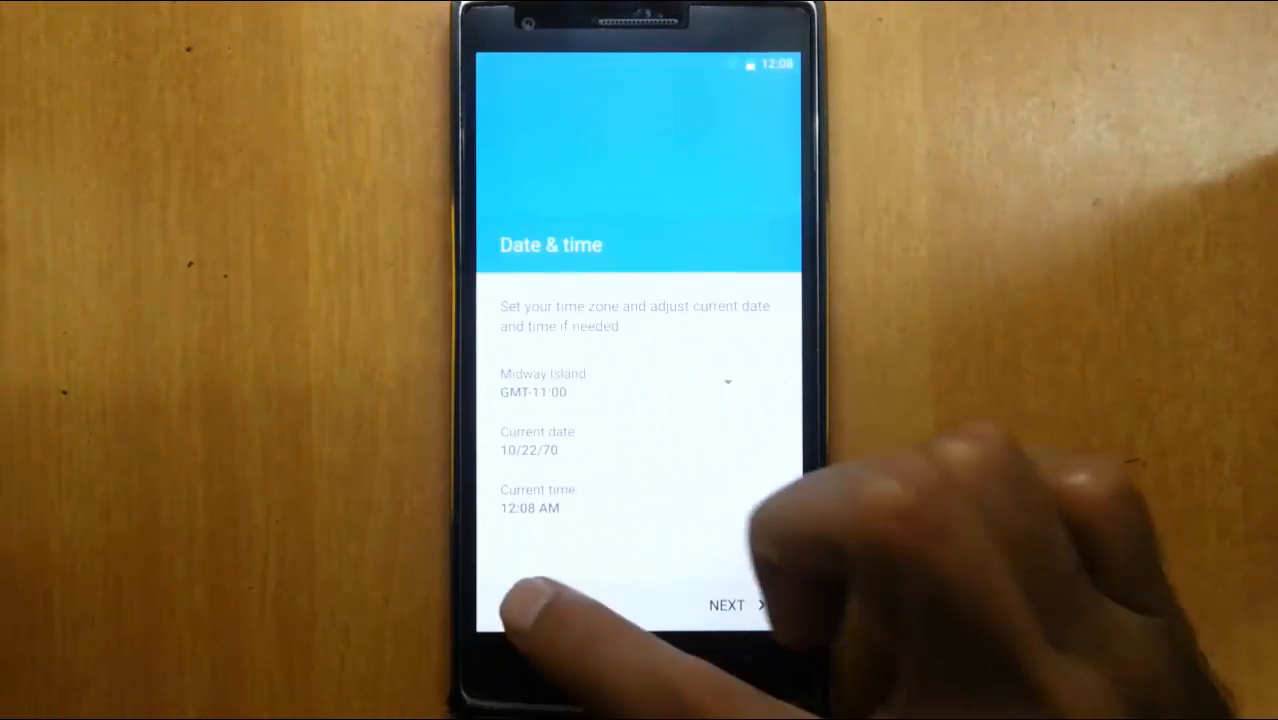
{"action": "left_click", "coordinate": [726, 605]}
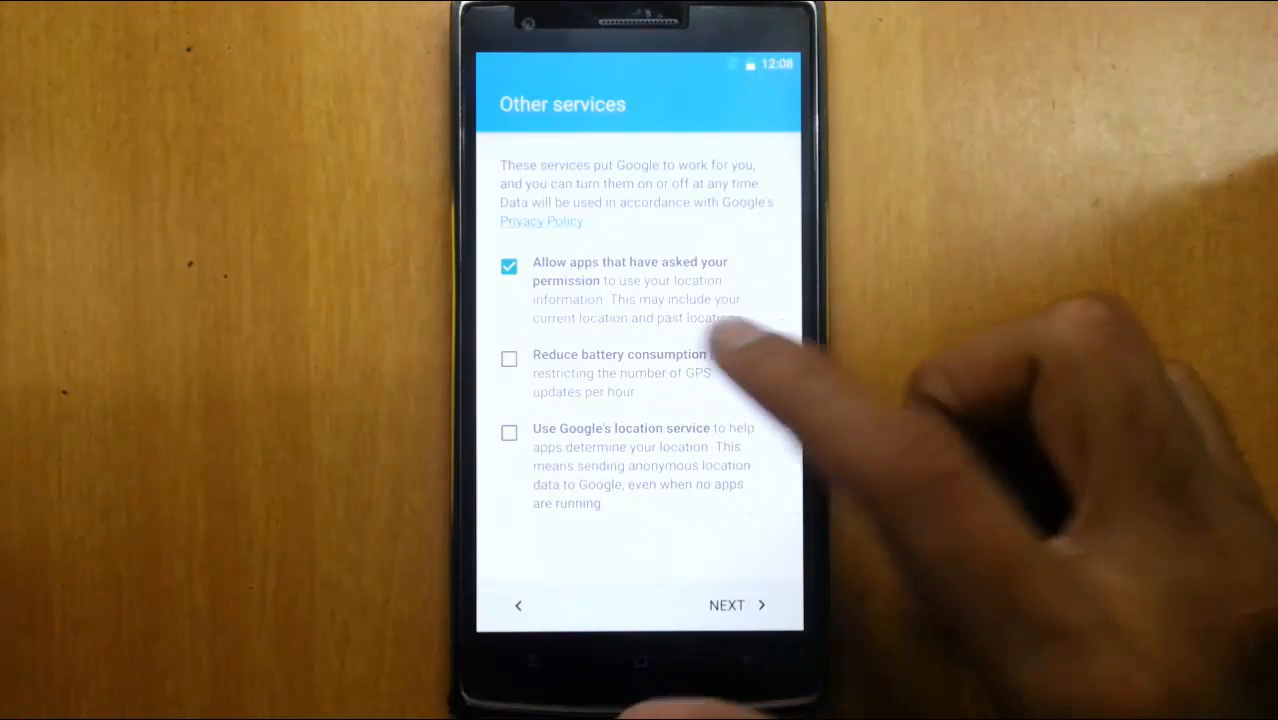
Enable Google location services and finish setup with the Kolkata time zone
{"action": "left_click", "coordinate": [509, 432]}
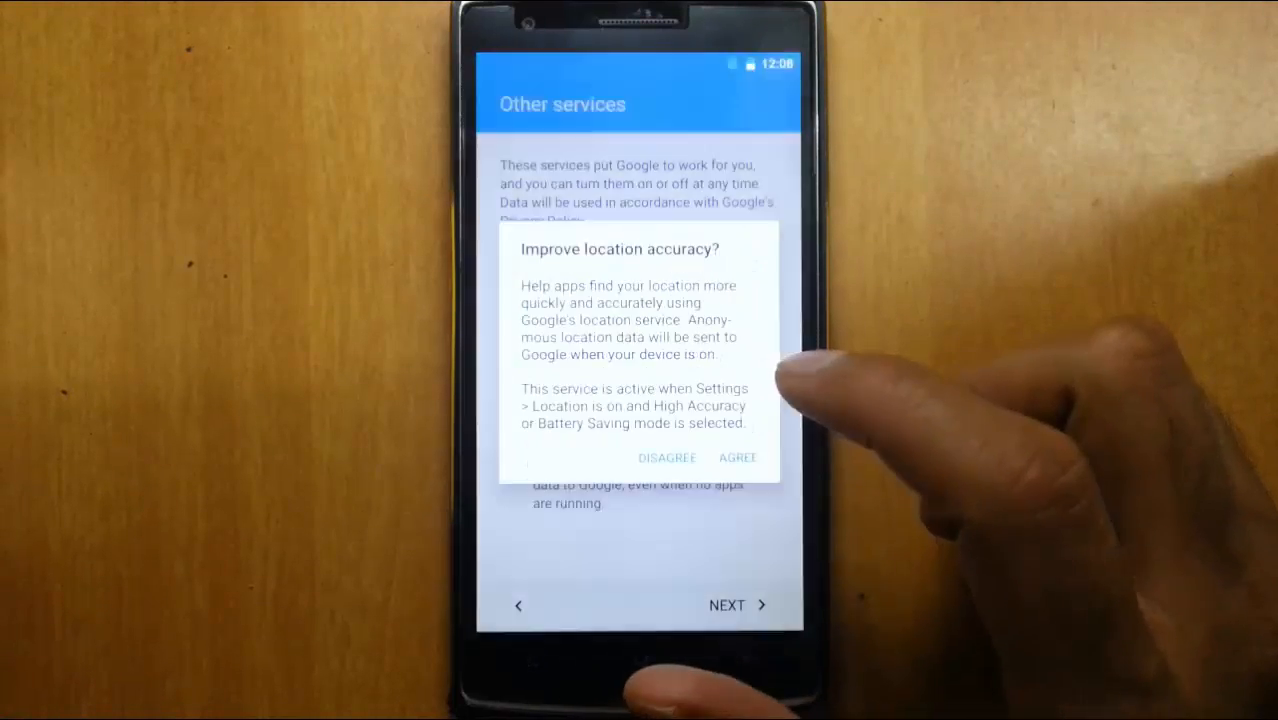
{"action": "left_click", "coordinate": [737, 457]}
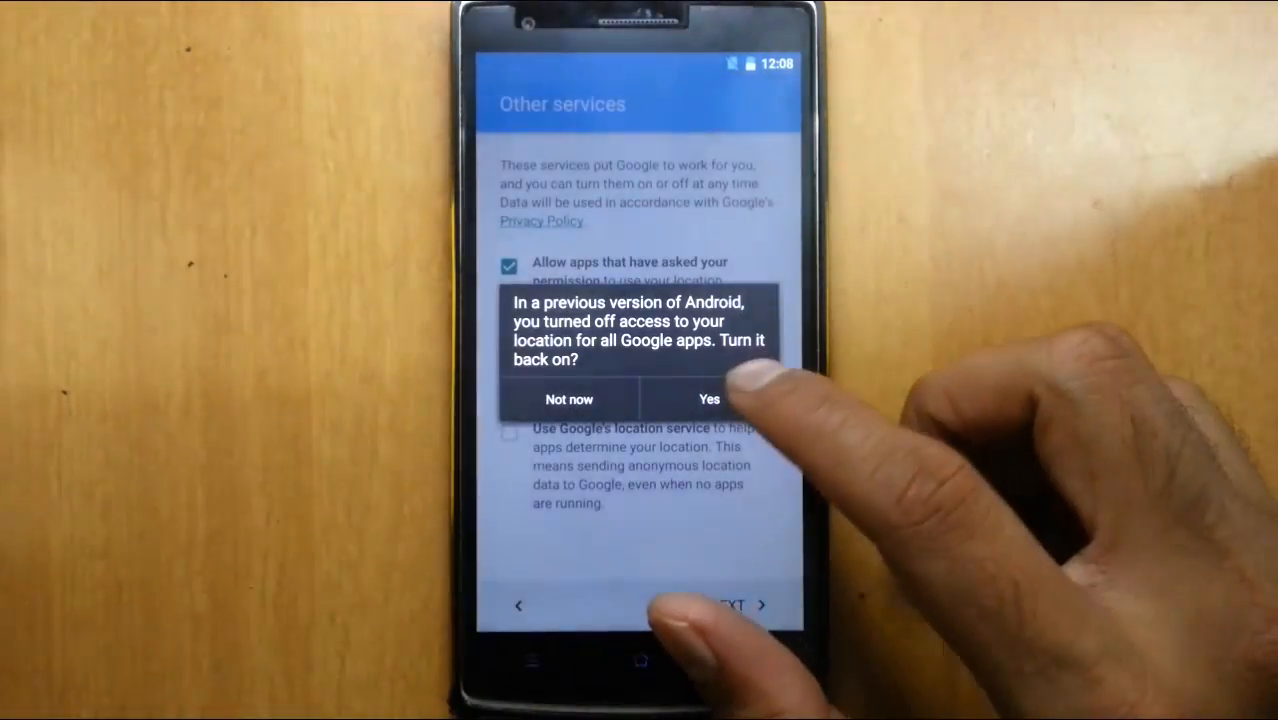
{"action": "left_click", "coordinate": [709, 399]}
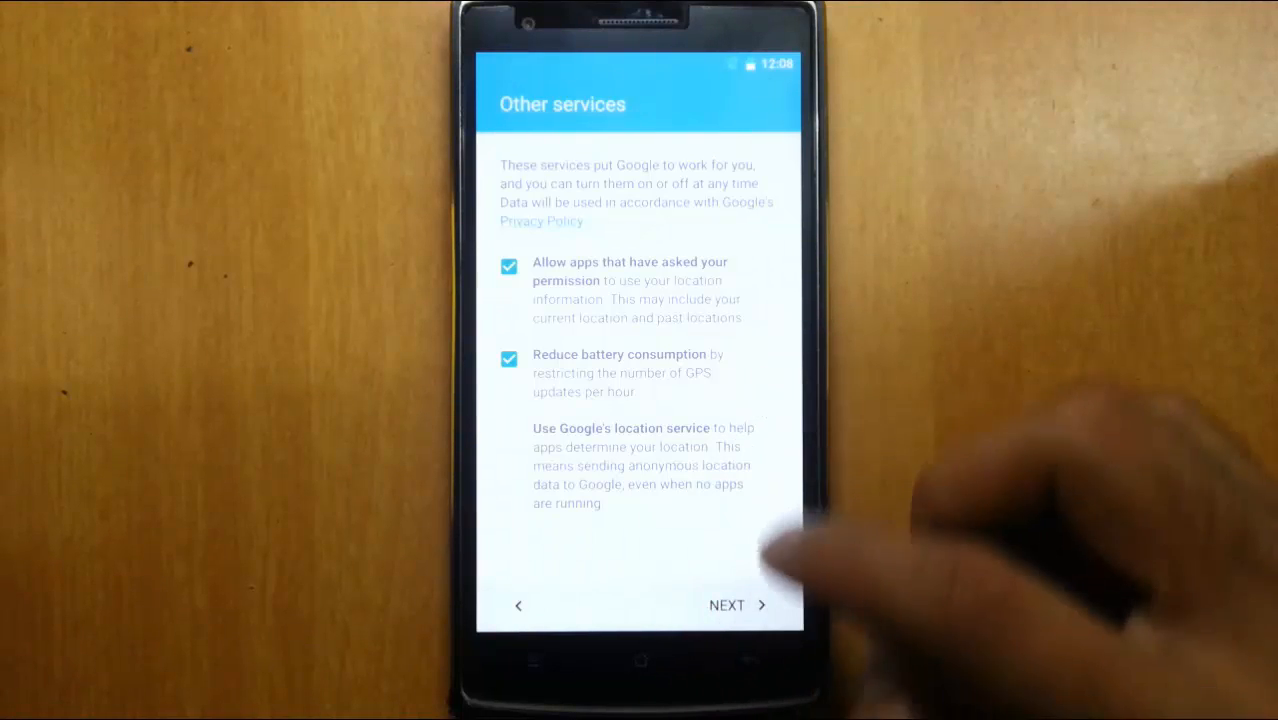
{"action": "left_click", "coordinate": [727, 605]}
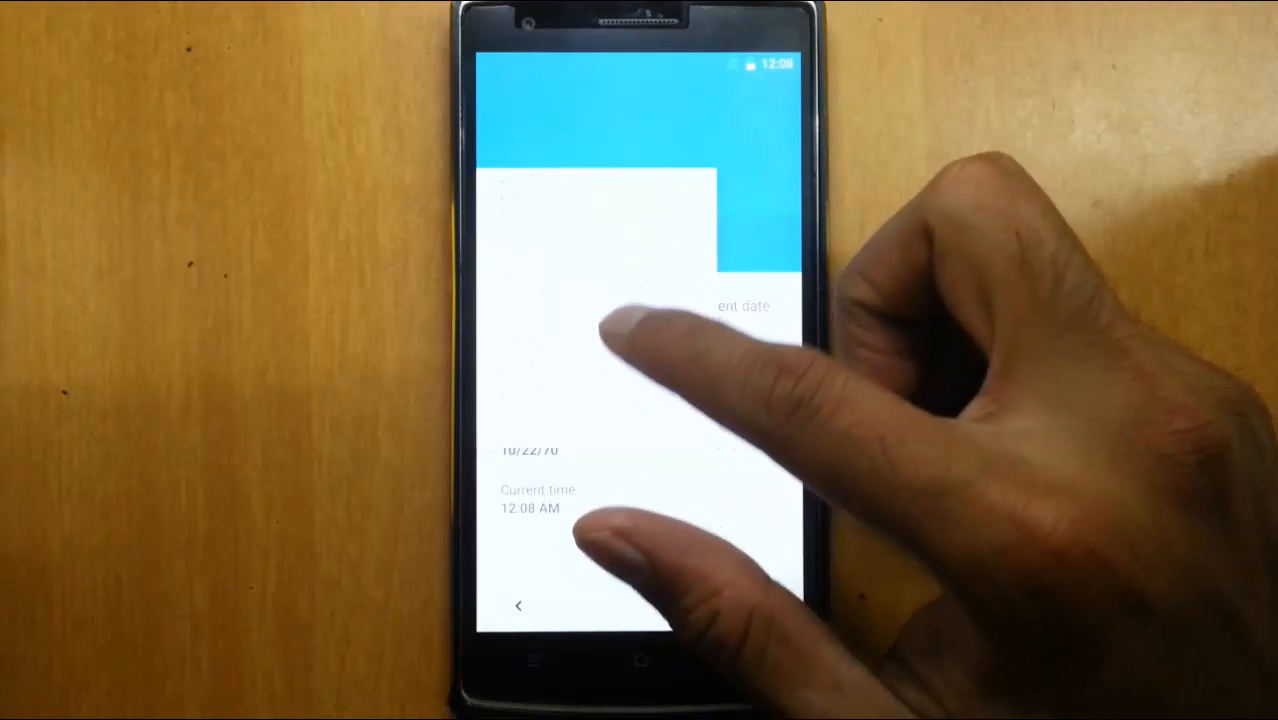
{"action": "mouse_move", "coordinate": [650, 400]}
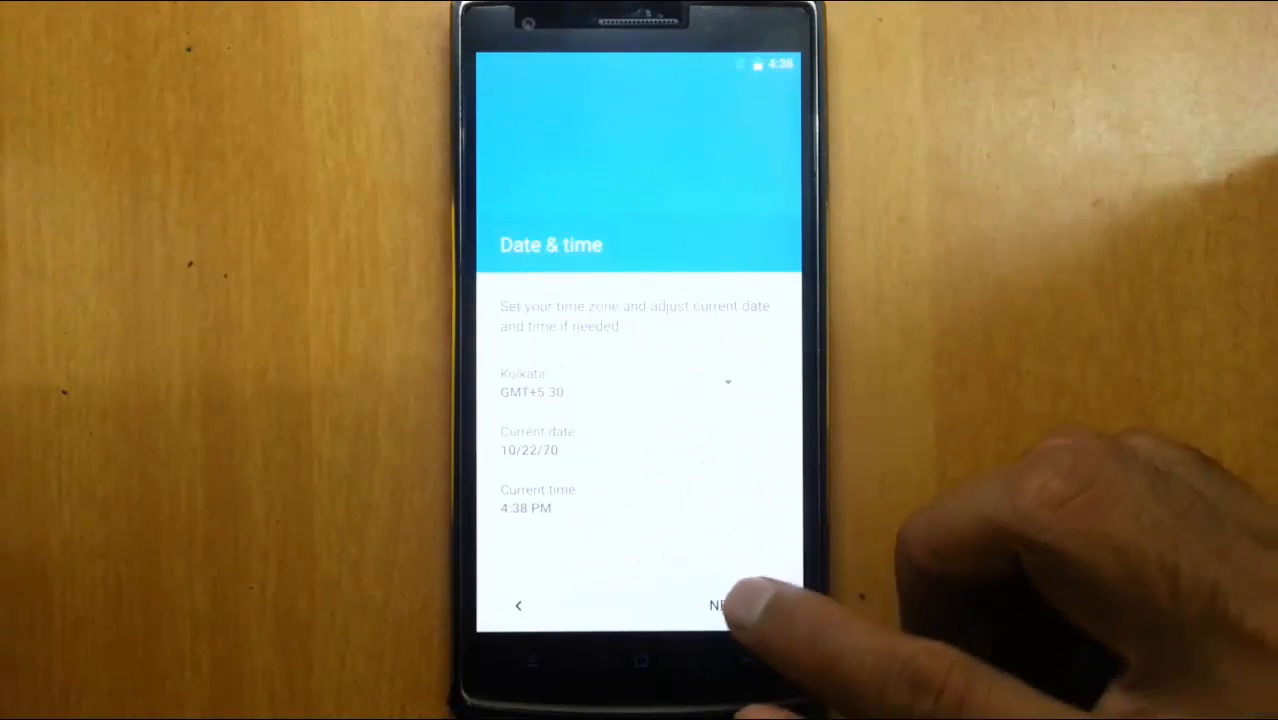
{"action": "left_click", "coordinate": [720, 606]}
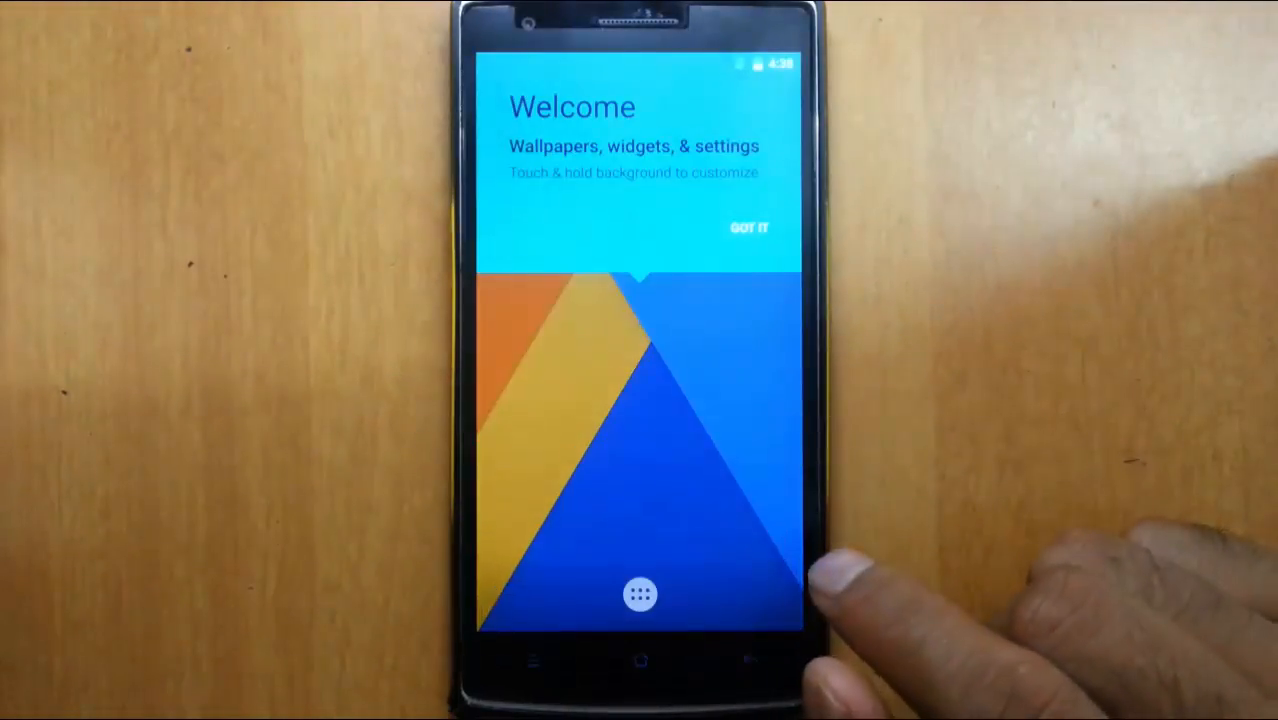
Confirm Android 6.0 and CyanogenMod 13.0 nightly, view the Marshmallow easter egg, then go home
{"action": "left_click", "coordinate": [748, 227]}
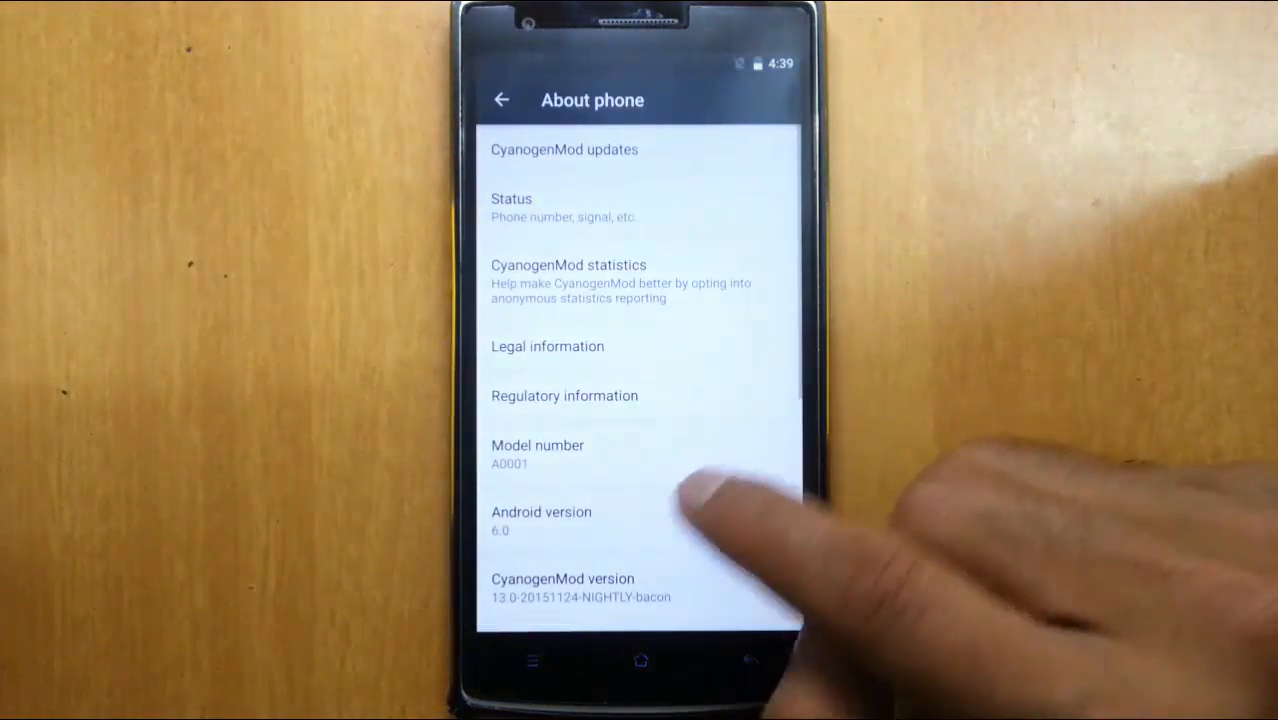
{"action": "scroll", "scroll_direction": "down", "scroll_amount": 3}
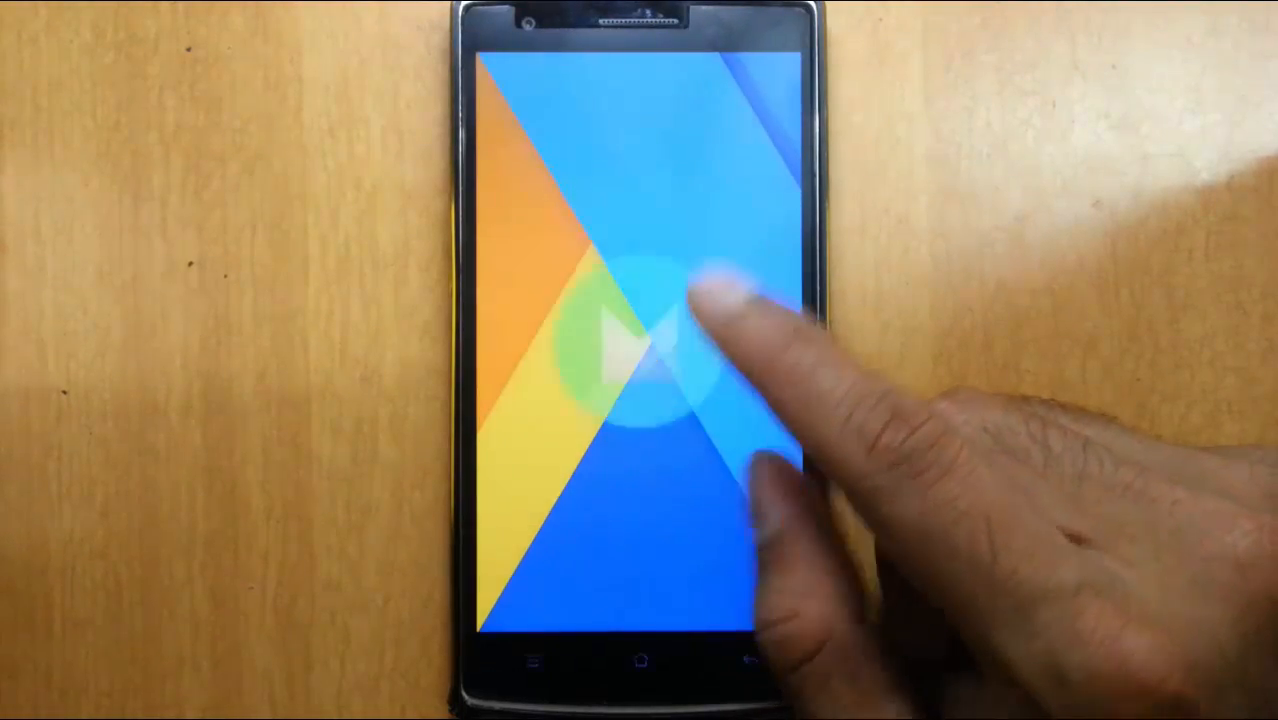
{"action": "left_click", "coordinate": [640, 340]}
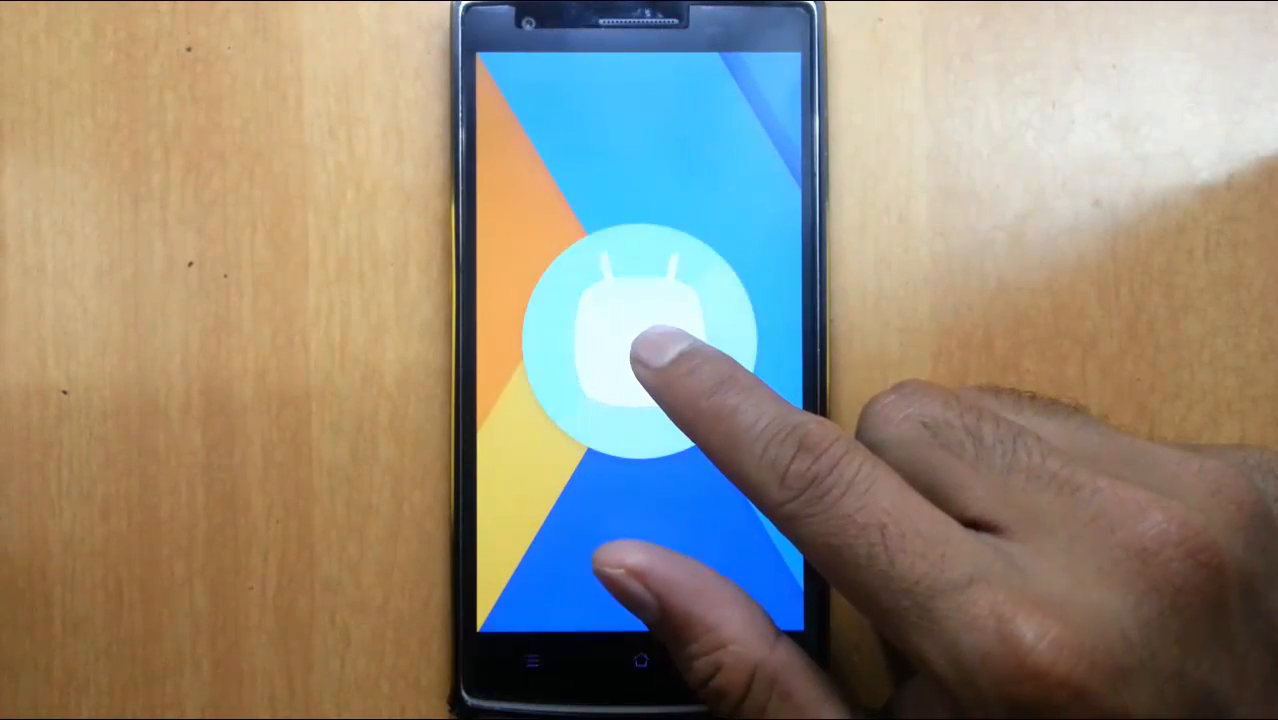
{"action": "left_click", "coordinate": [640, 340]}
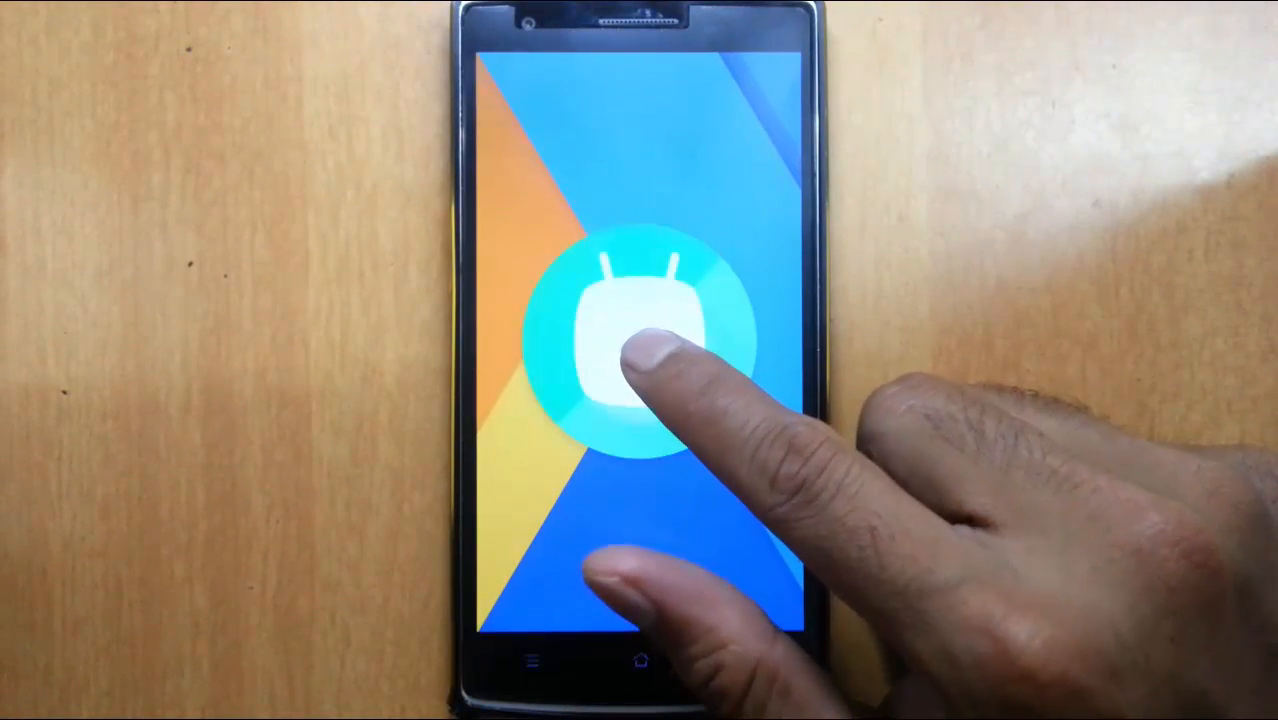
{"action": "left_click", "coordinate": [640, 335]}
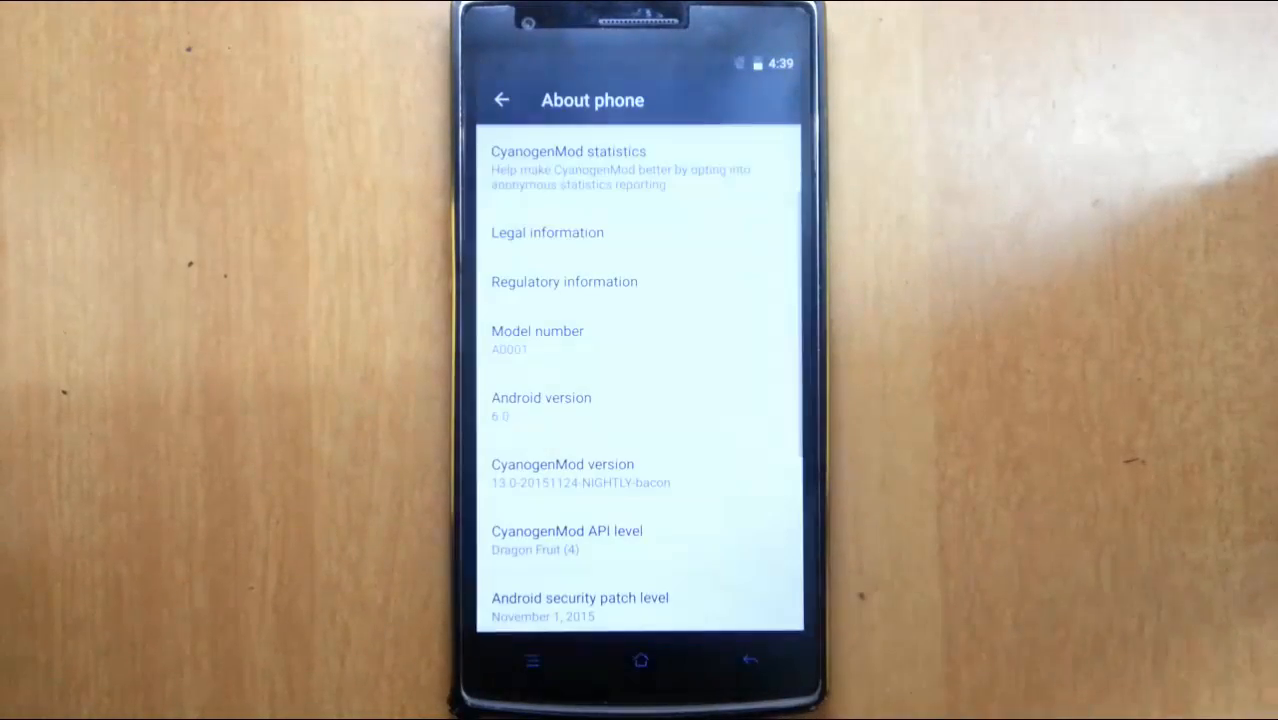
{"action": "left_click", "coordinate": [640, 660]}
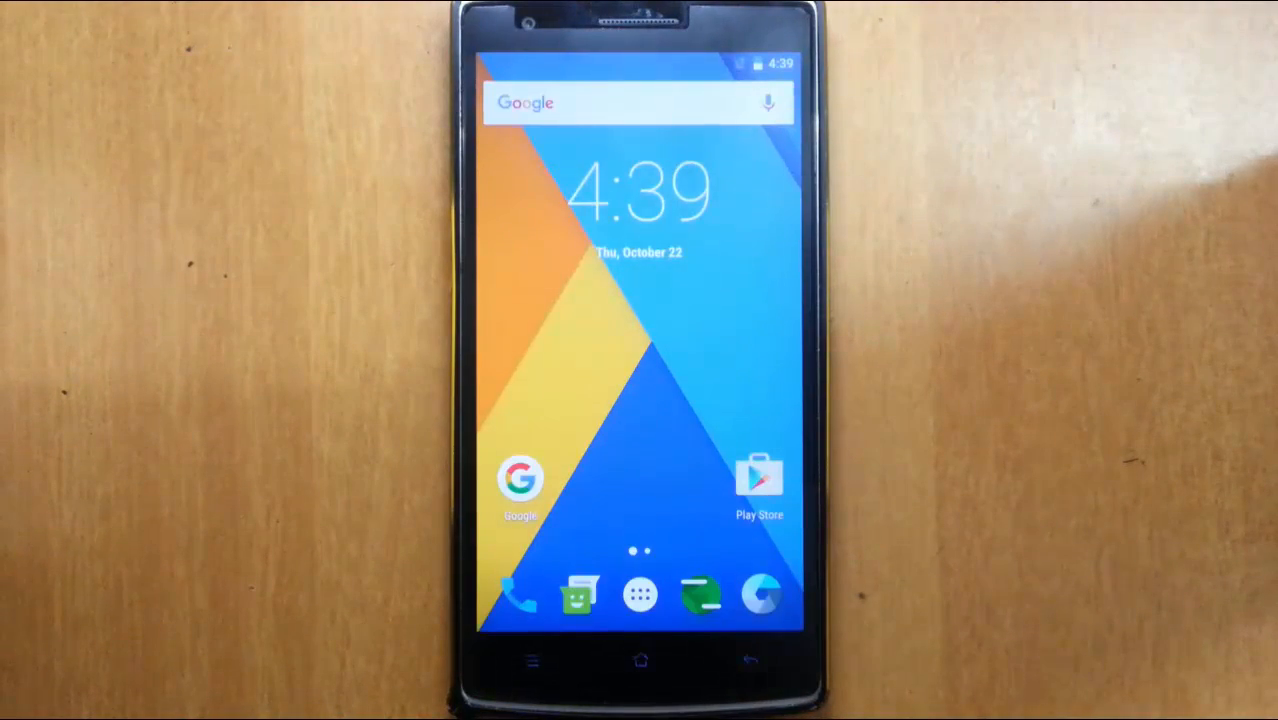